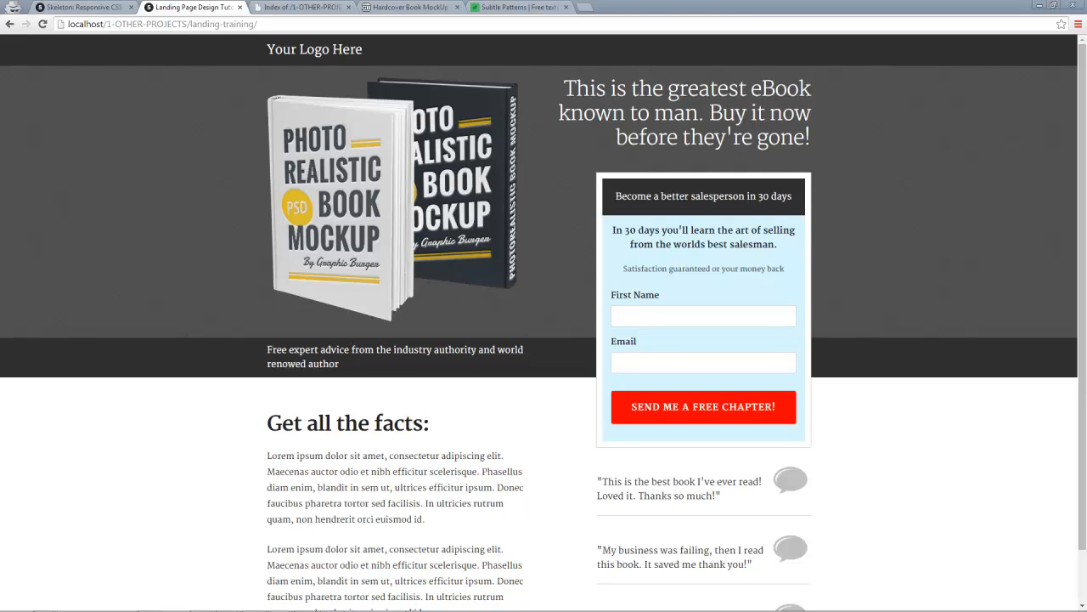
- Turn on the 12 Col Grid layer's visibility to overlay the 12-column grid on the mockup
left_click(10, 604)
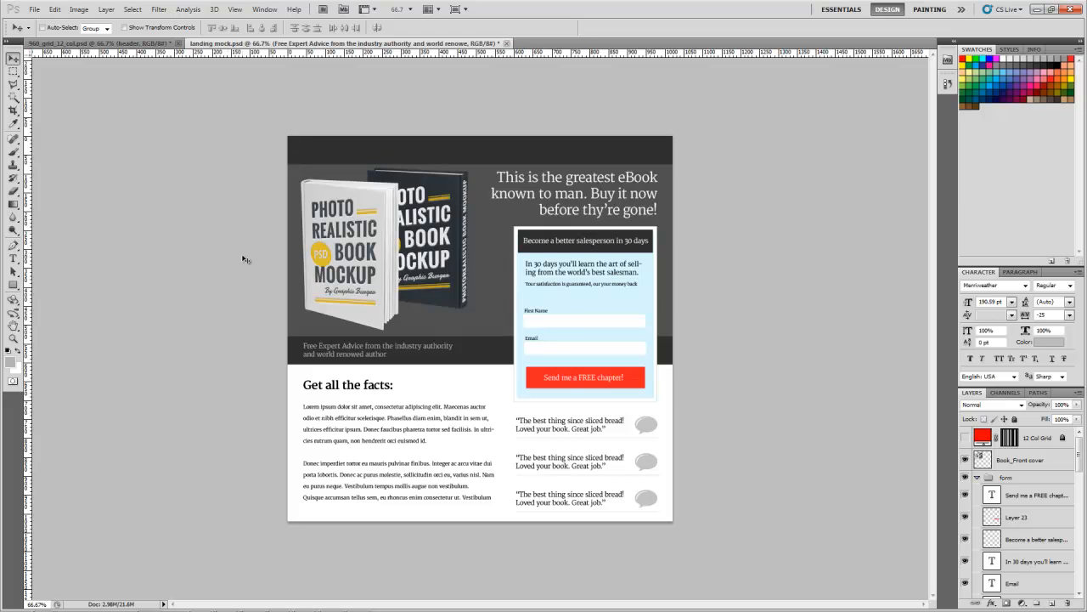
mouse_move(274, 264)
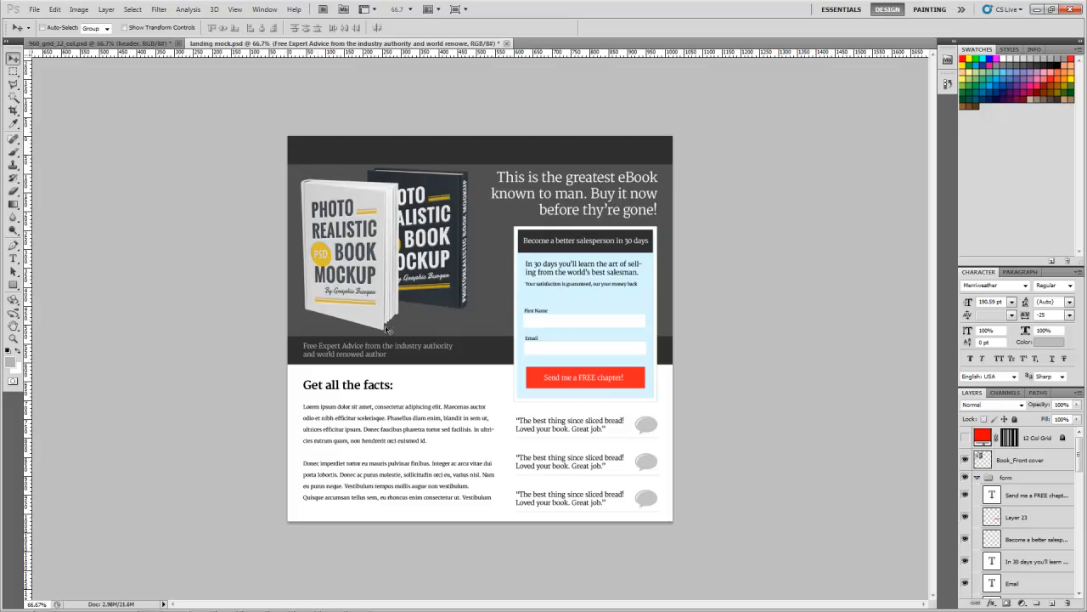
mouse_move(582, 369)
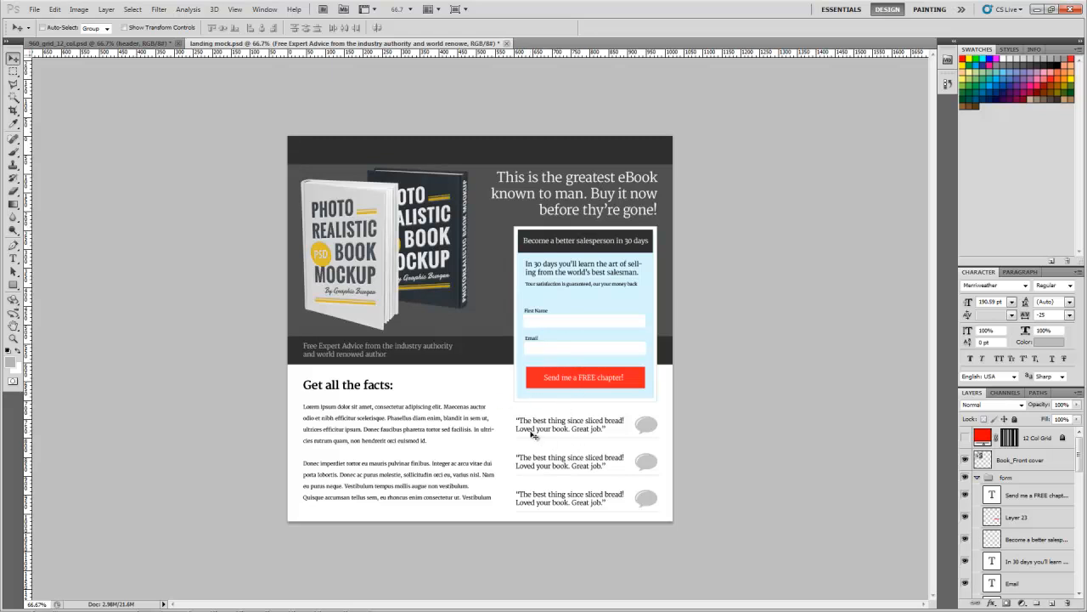
mouse_move(644, 413)
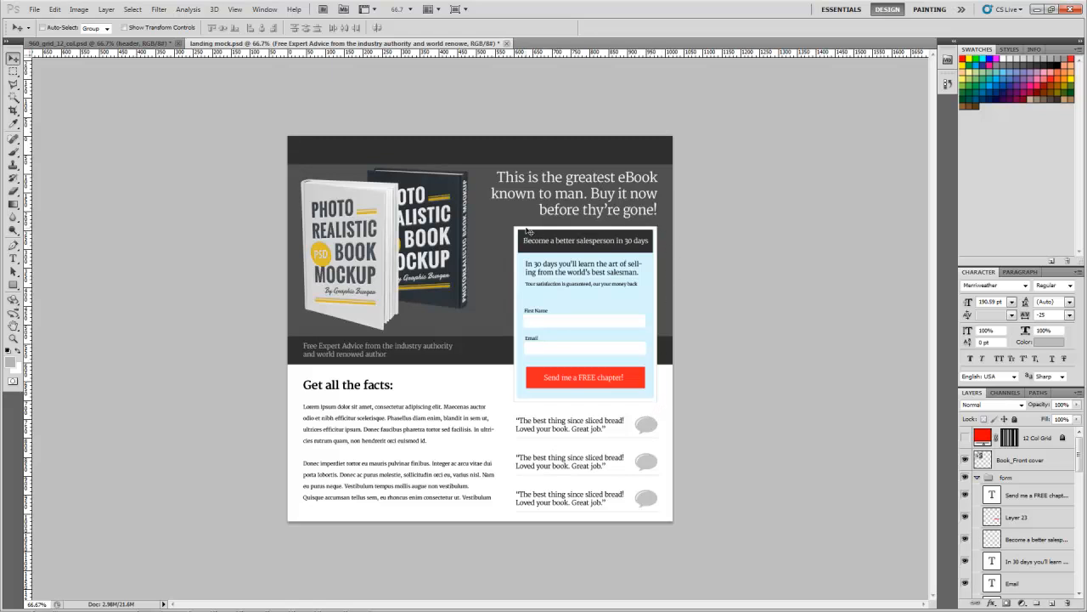
mouse_move(544, 408)
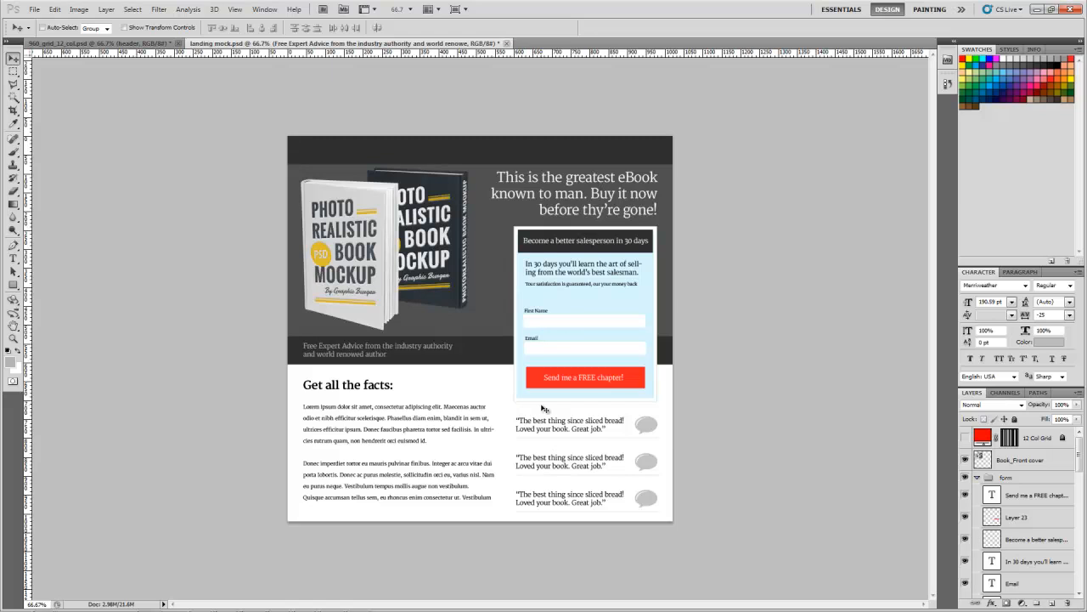
mouse_move(550, 406)
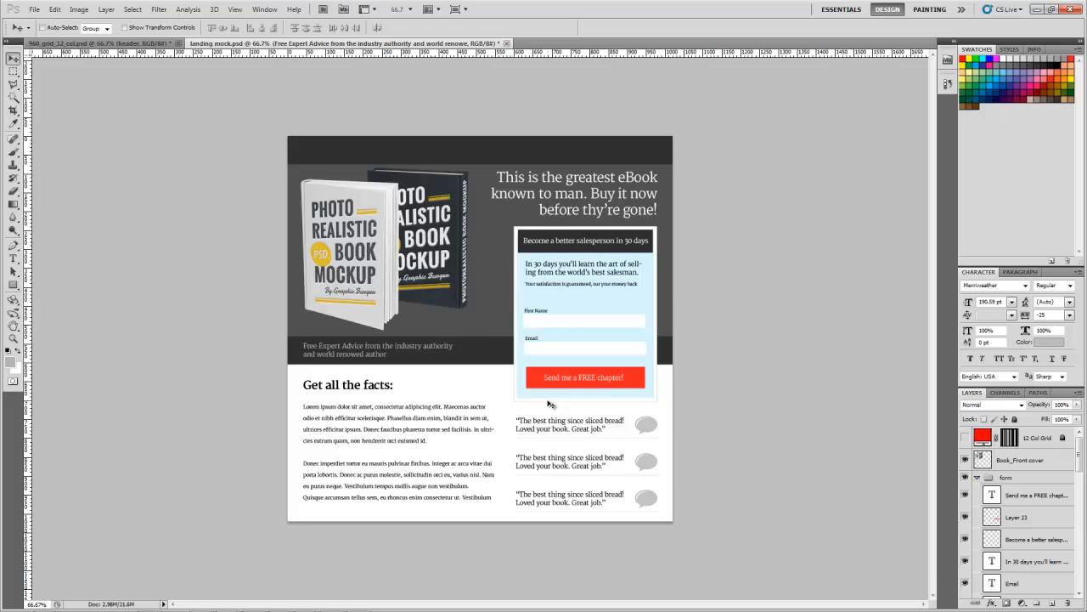
mouse_move(537, 397)
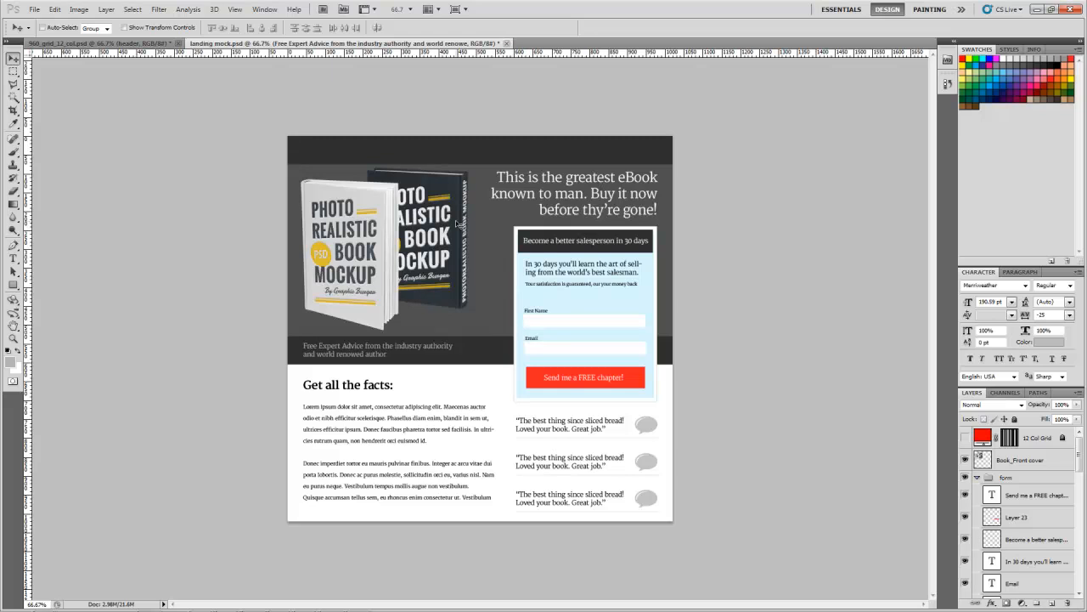
mouse_move(448, 296)
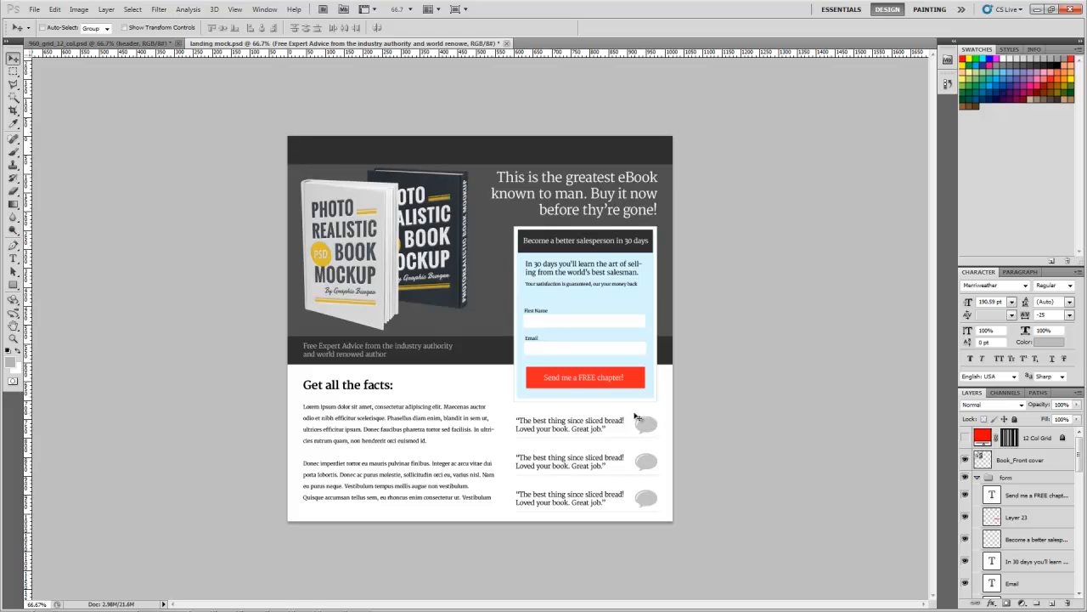
mouse_move(478, 311)
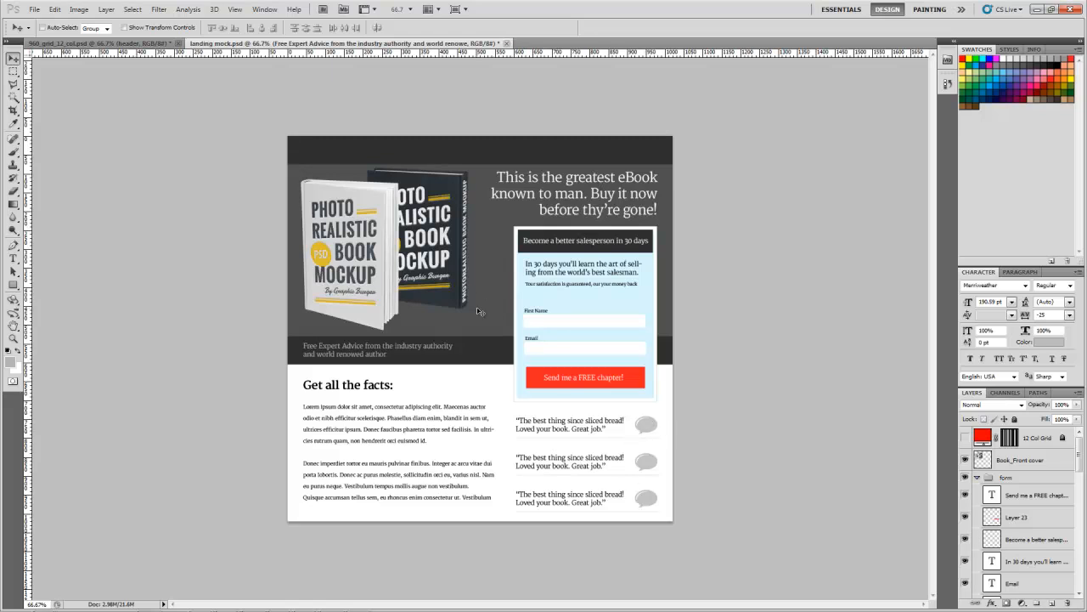
mouse_move(494, 272)
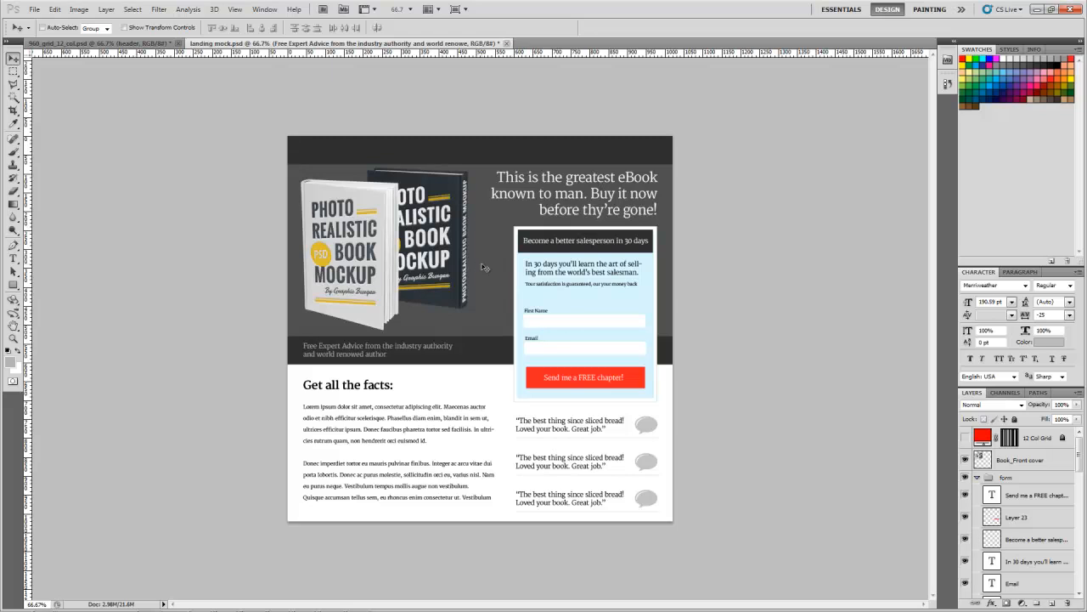
mouse_move(496, 265)
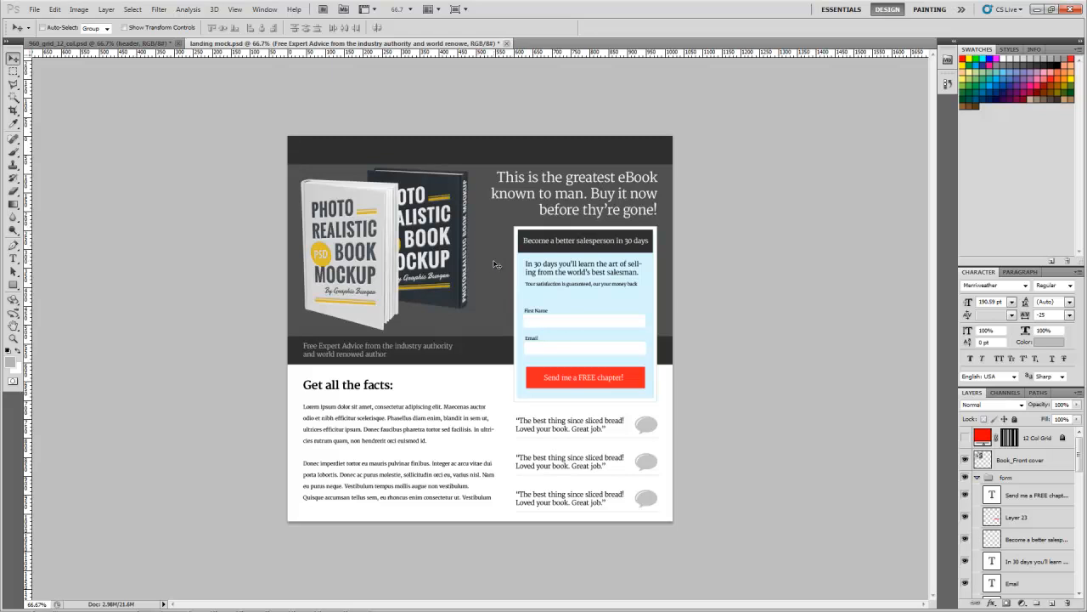
mouse_move(497, 265)
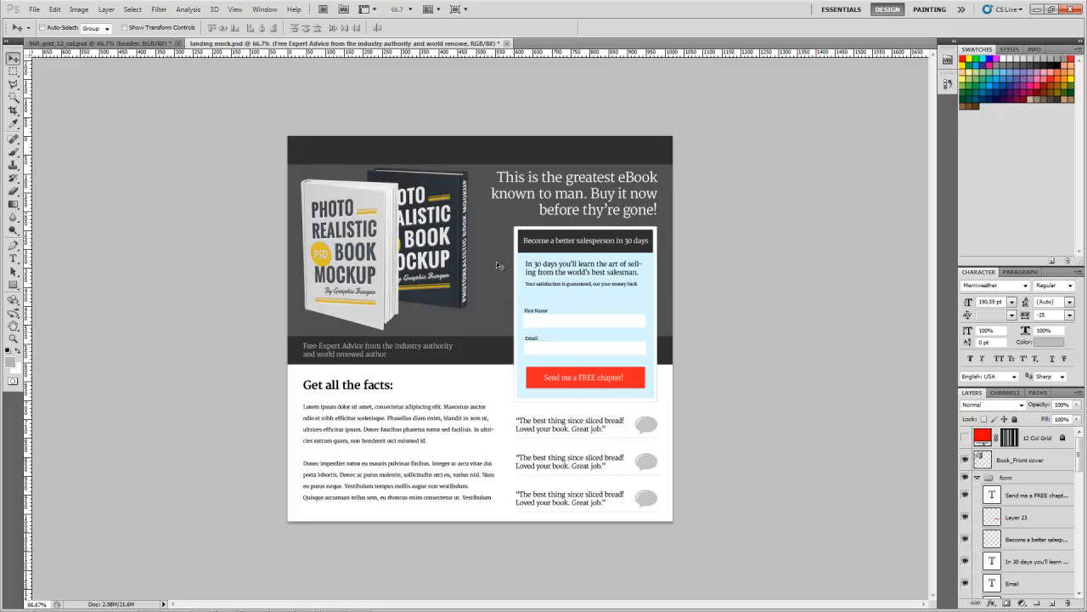
mouse_move(510, 267)
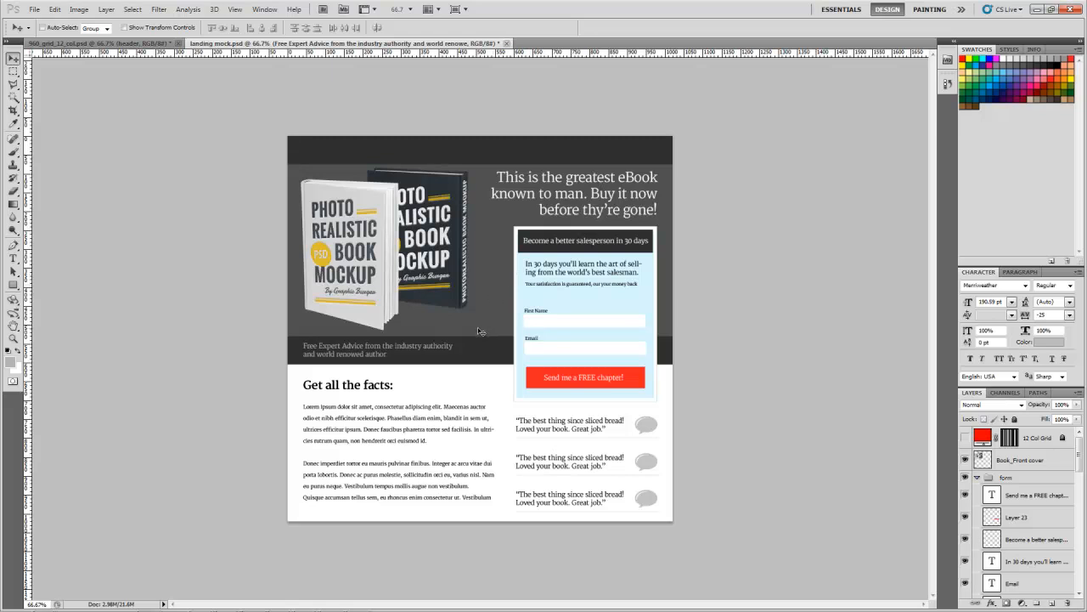
mouse_move(408, 308)
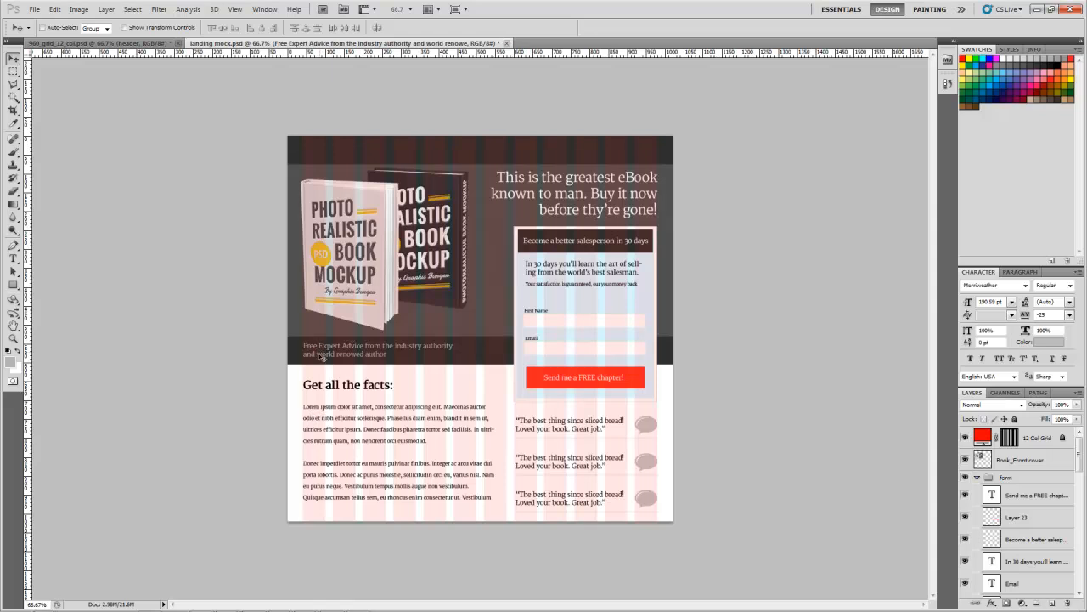
mouse_move(653, 406)
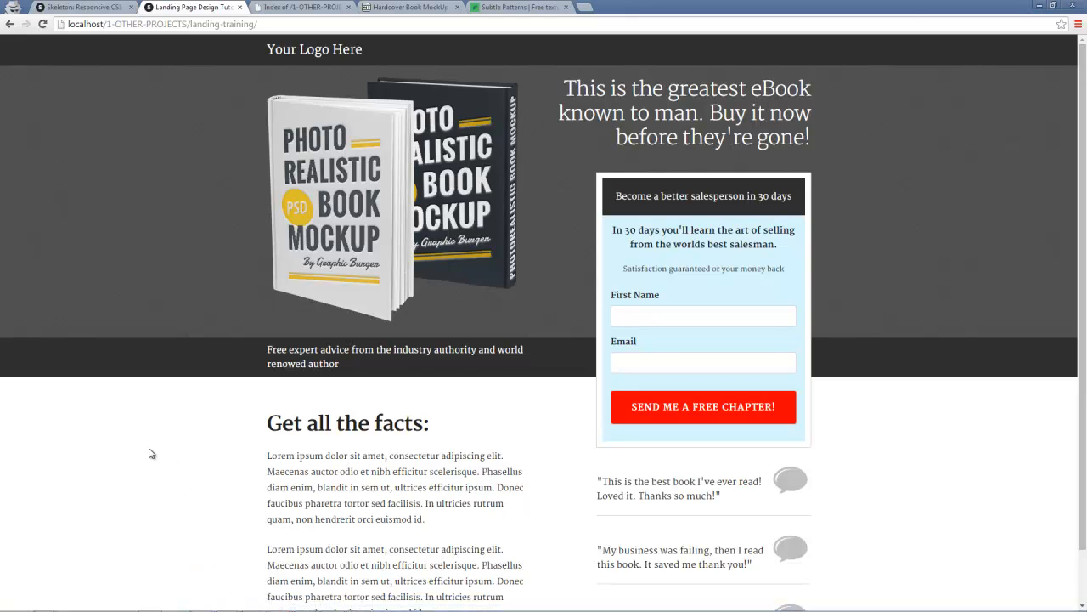
mouse_move(152, 446)
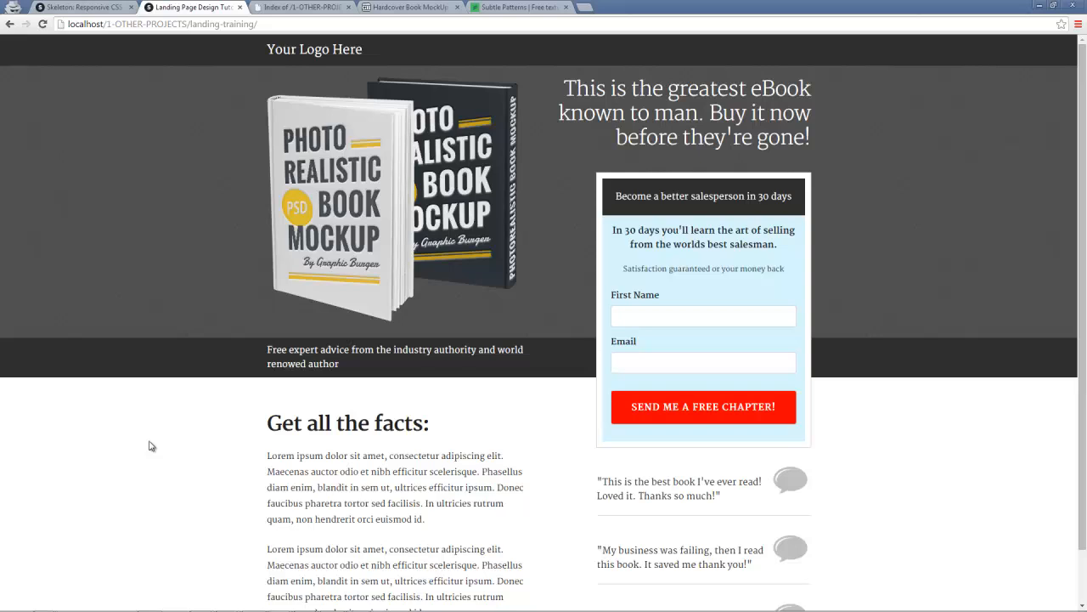
mouse_move(151, 467)
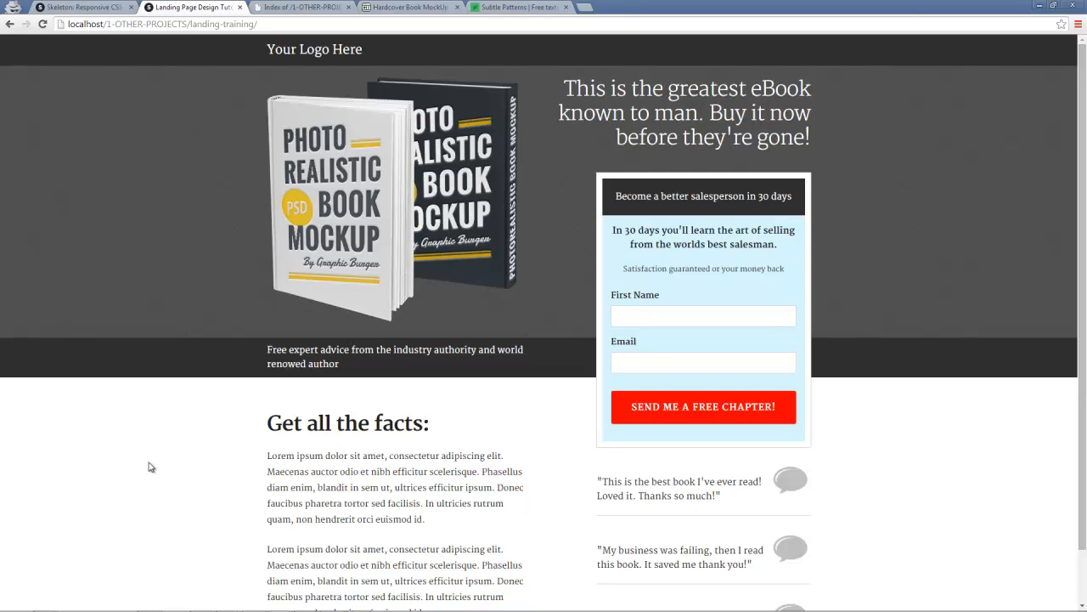
mouse_move(155, 460)
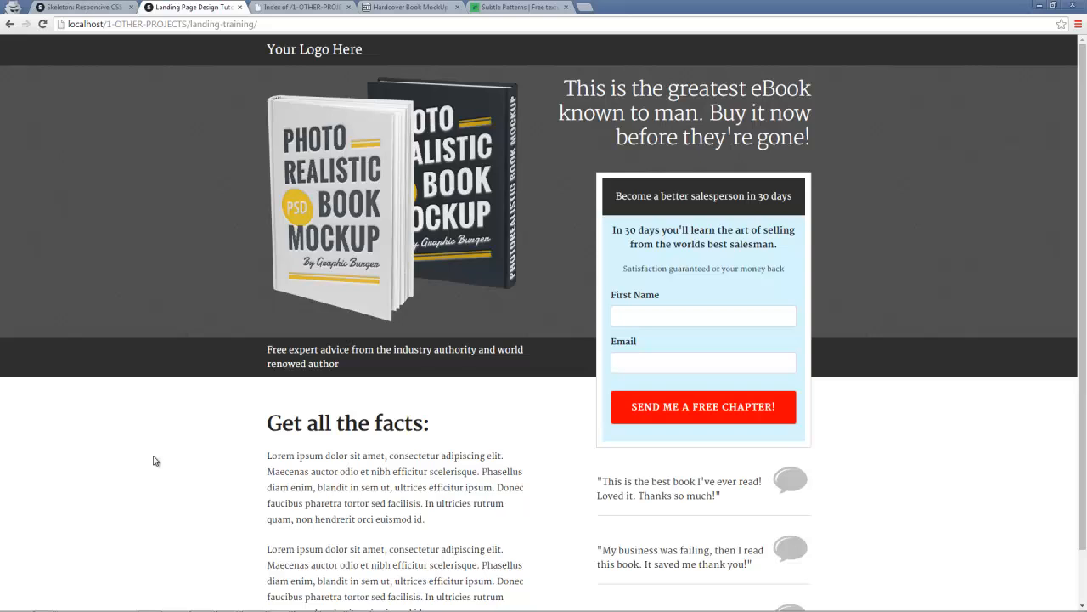
mouse_move(611, 380)
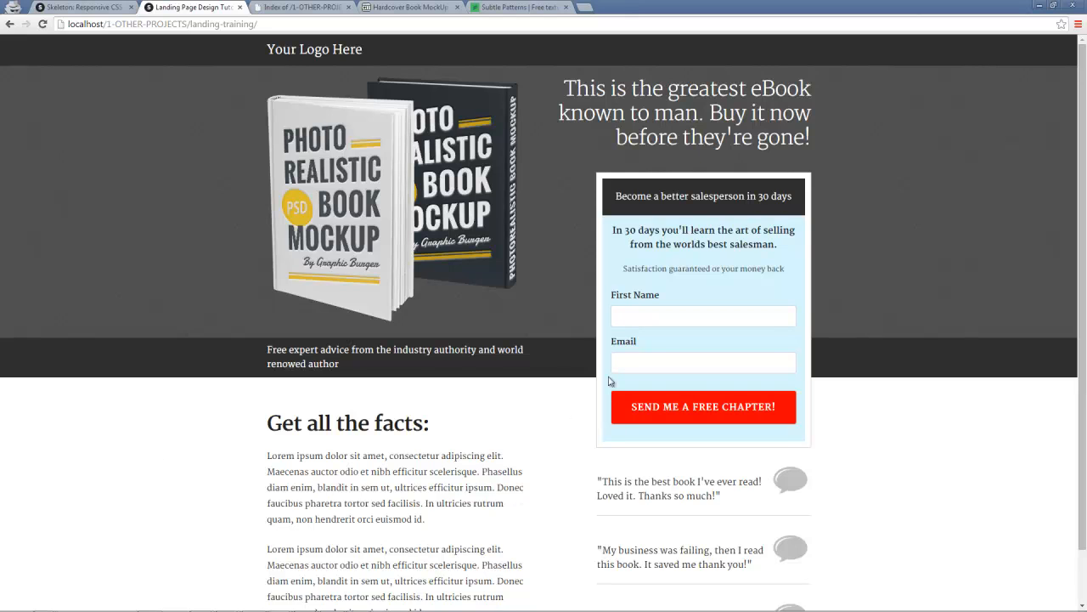
mouse_move(596, 389)
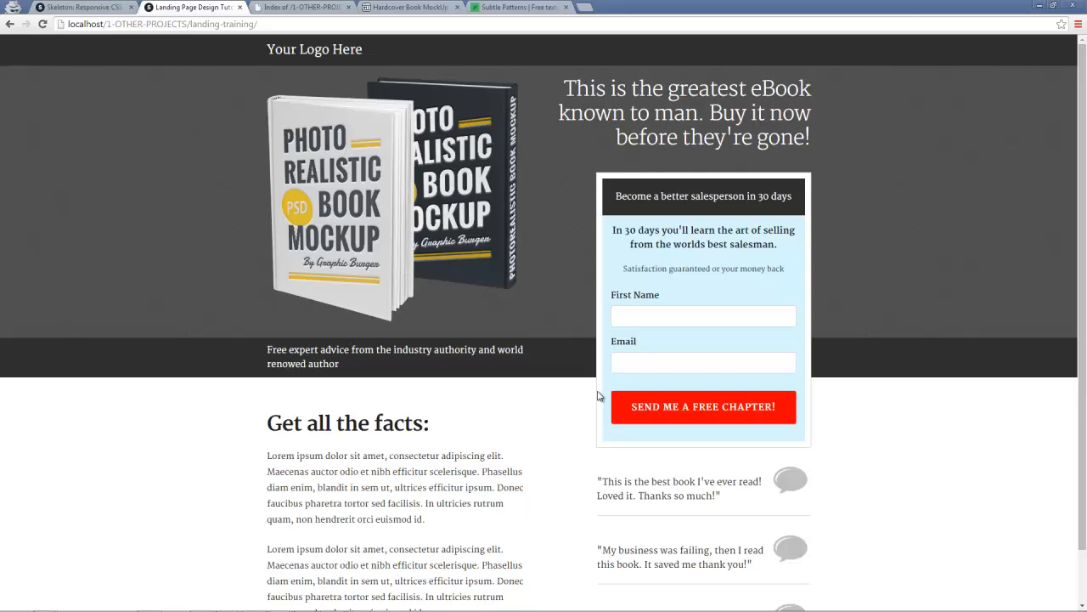
mouse_move(585, 387)
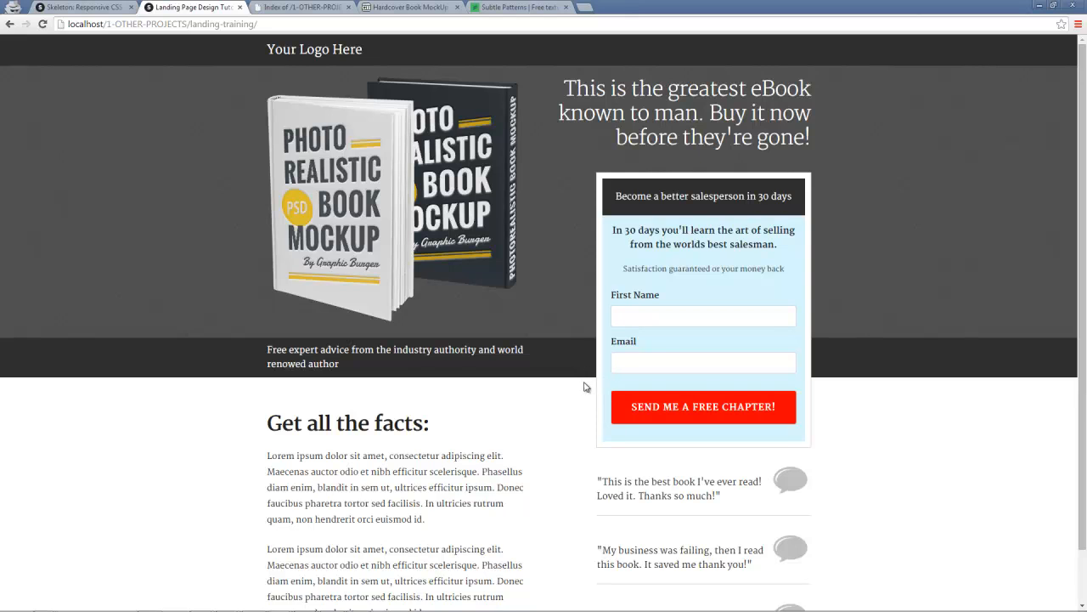
mouse_move(597, 402)
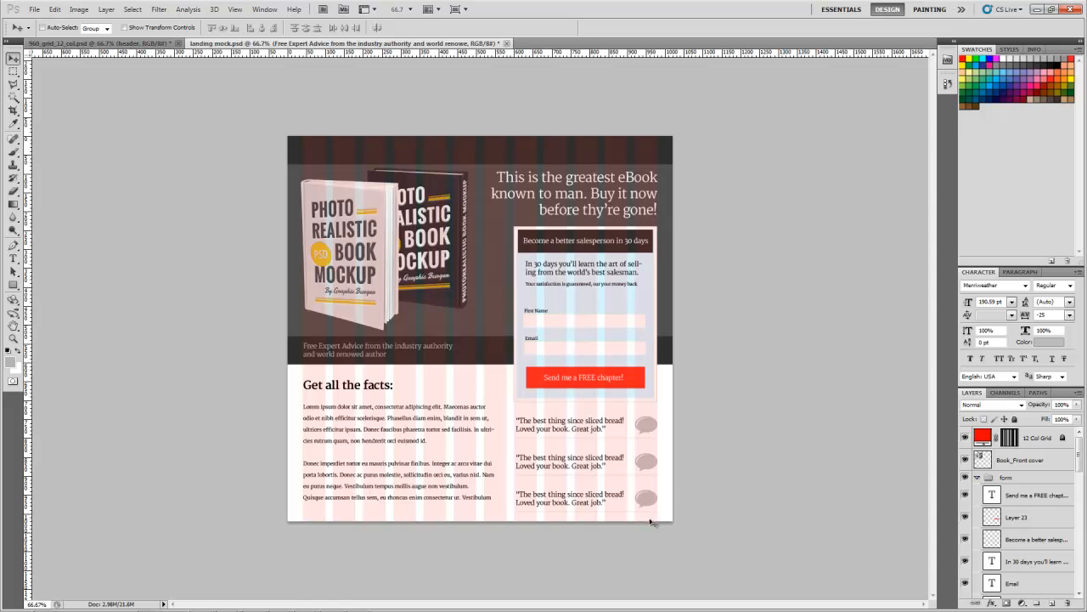
mouse_move(640, 525)
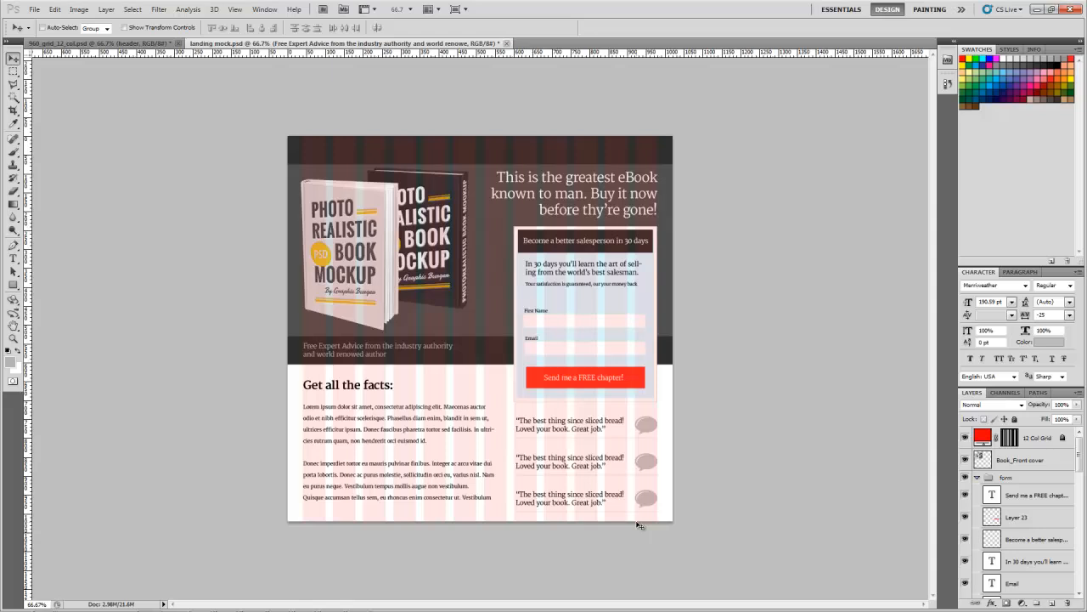
mouse_move(648, 424)
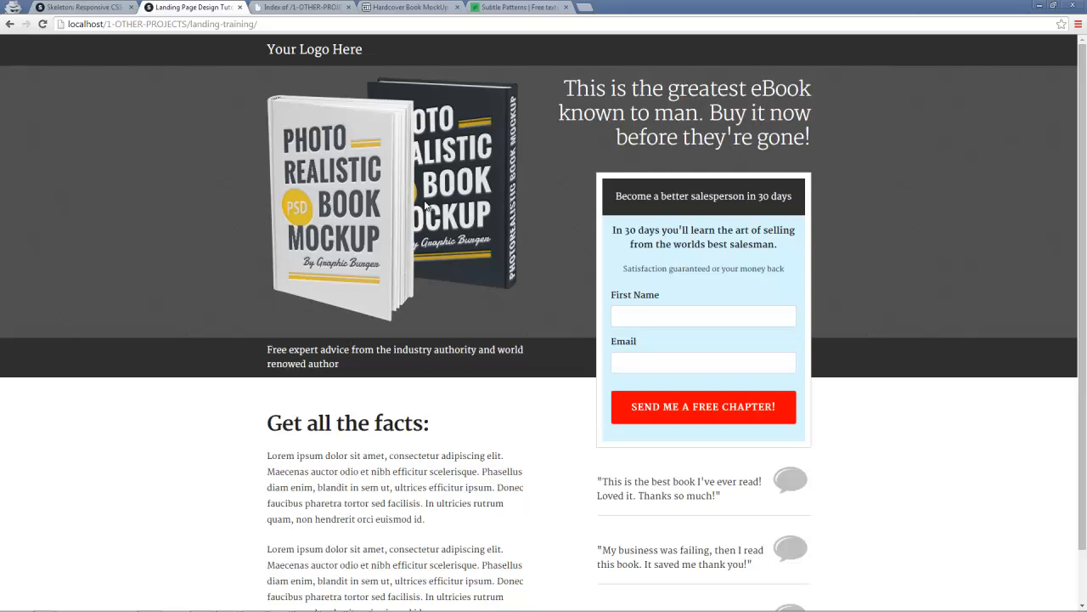
mouse_move(771, 497)
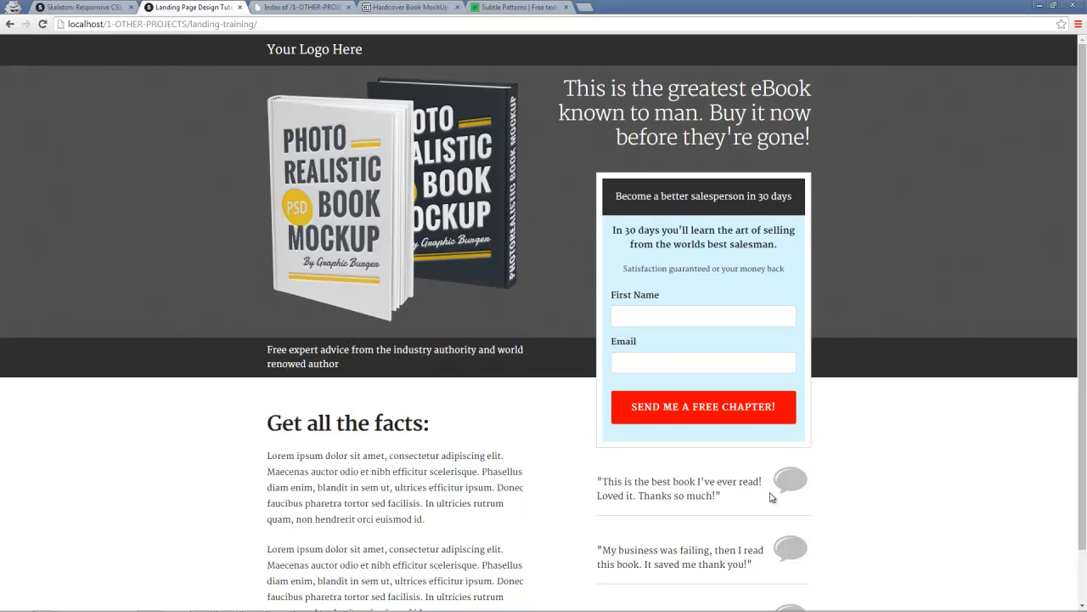
mouse_move(497, 195)
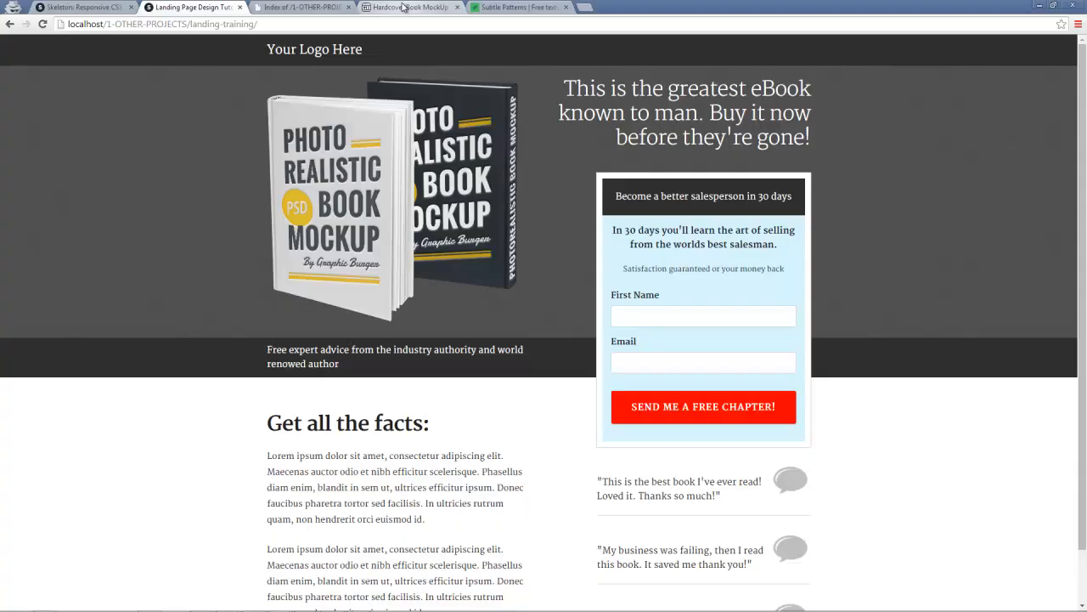
- Switch to the GraphicBurger Hardcover Book MockUp tab in Chrome
left_click(408, 7)
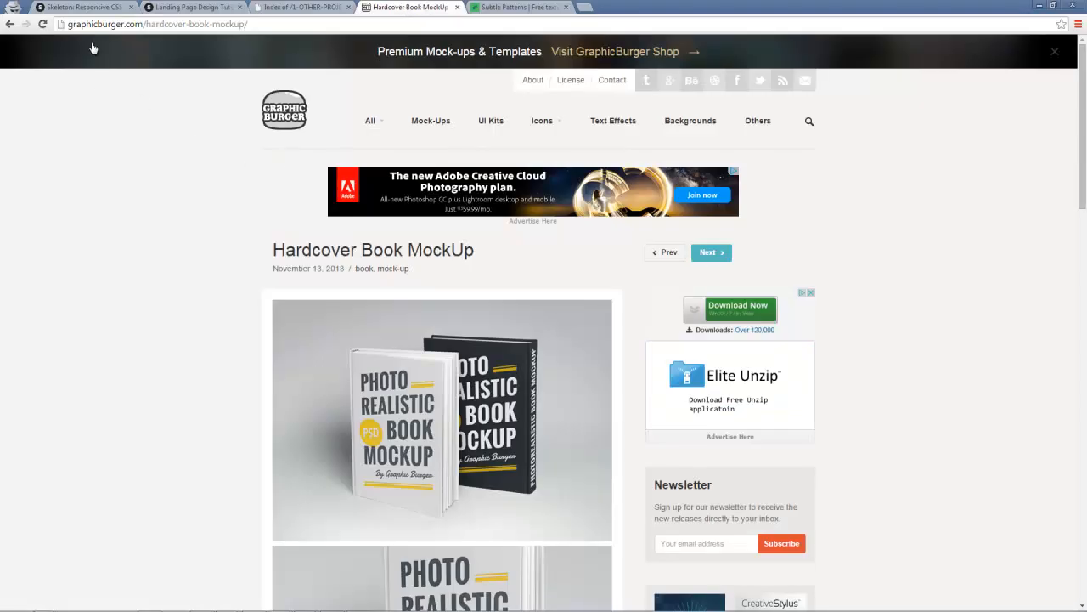
mouse_move(243, 339)
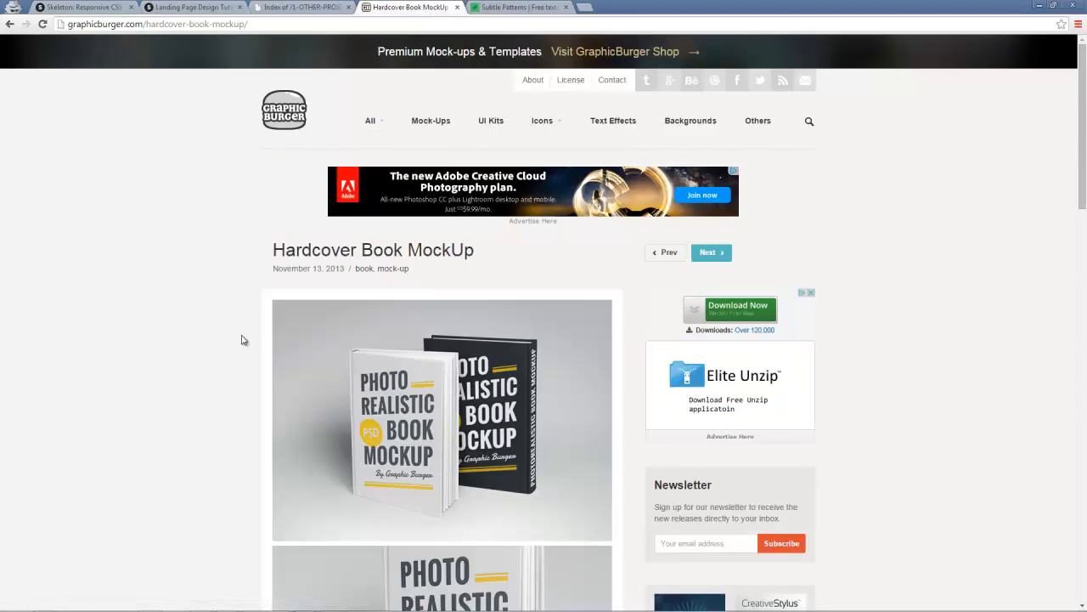
- Scroll down through the Hardcover Book MockUp page
scroll("down", 3)
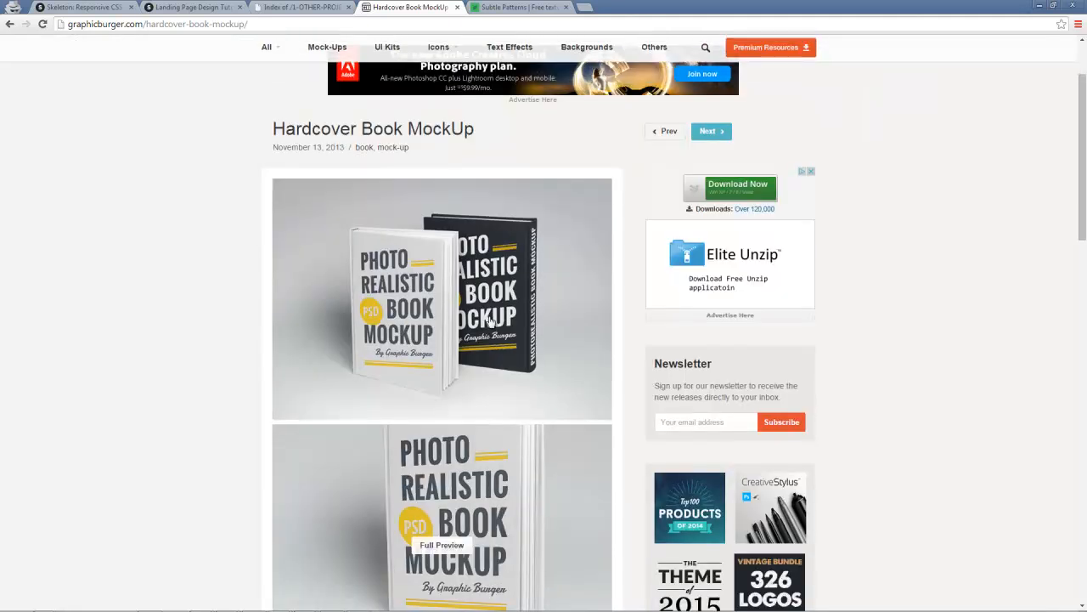
scroll("down", 3)
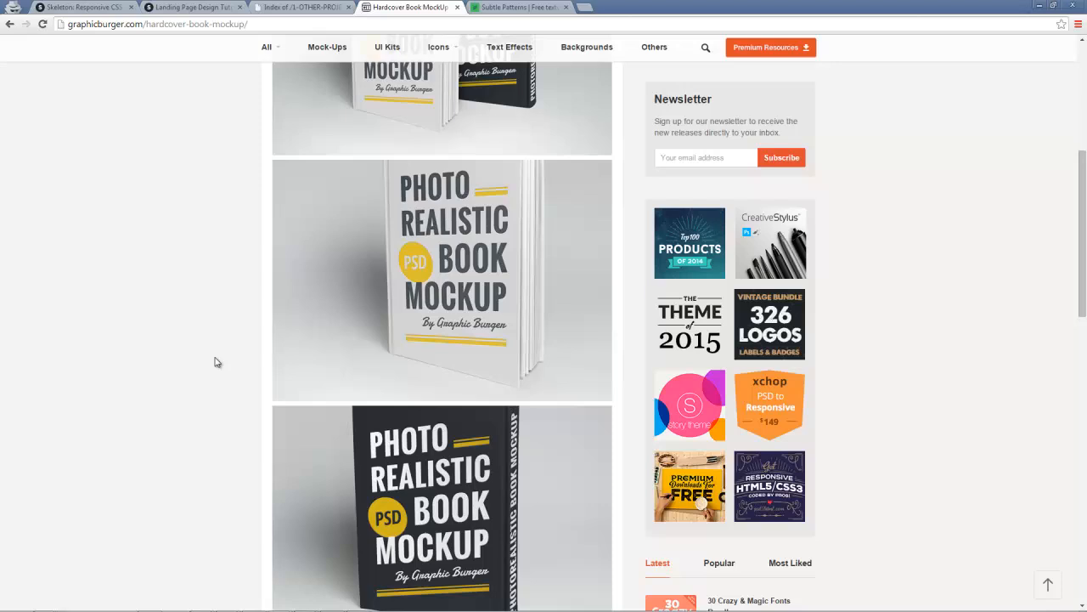
scroll("down", 3)
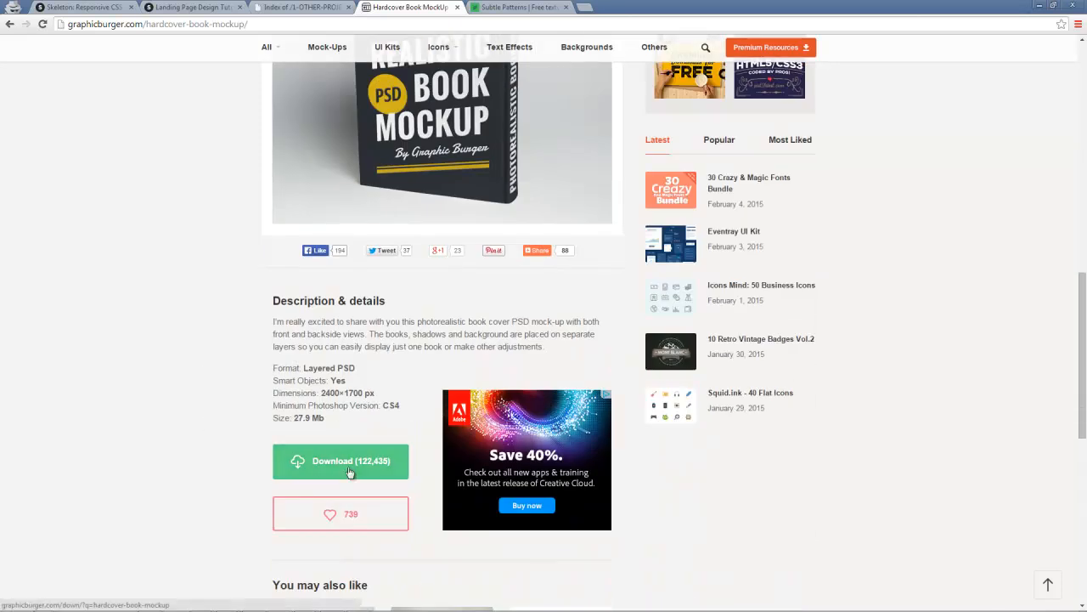
mouse_move(249, 440)
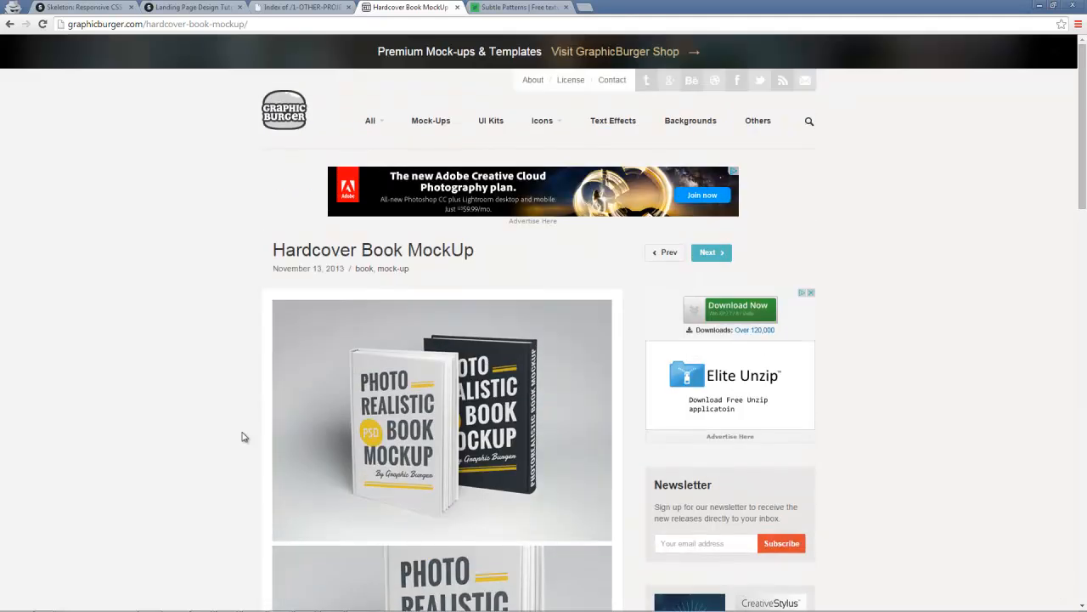
- Switch to the Subtle Patterns 'tweed' results and select the Tweed pattern's Download button
left_click(518, 6)
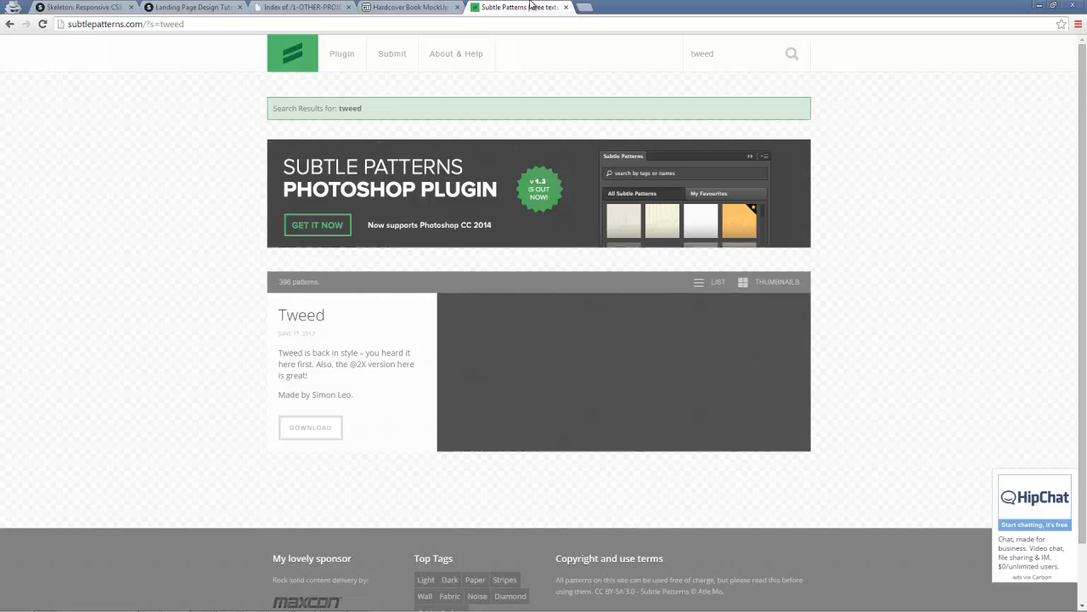
mouse_move(187, 337)
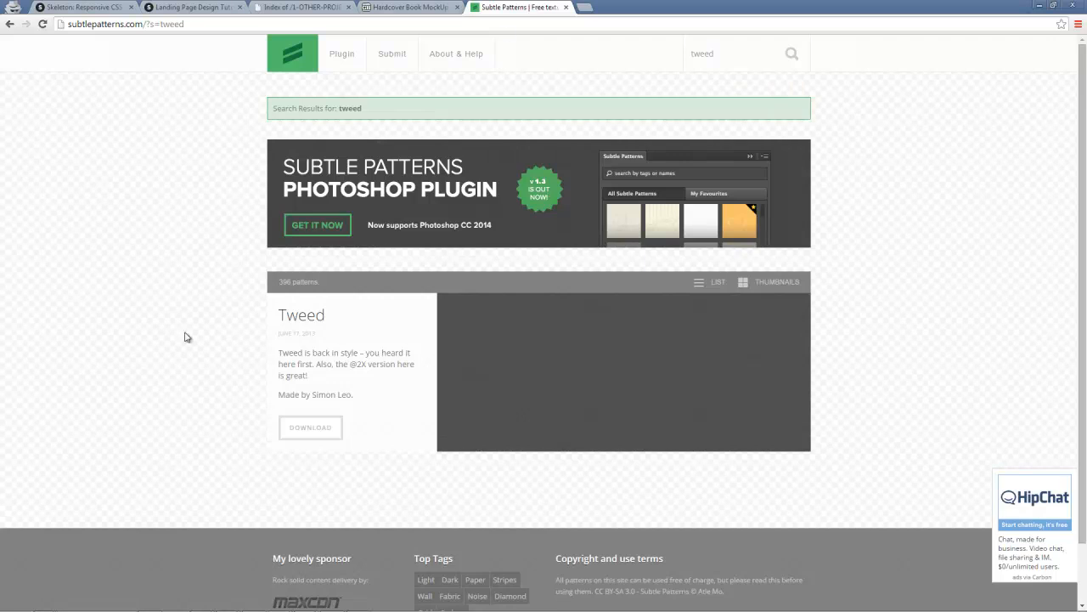
mouse_move(185, 341)
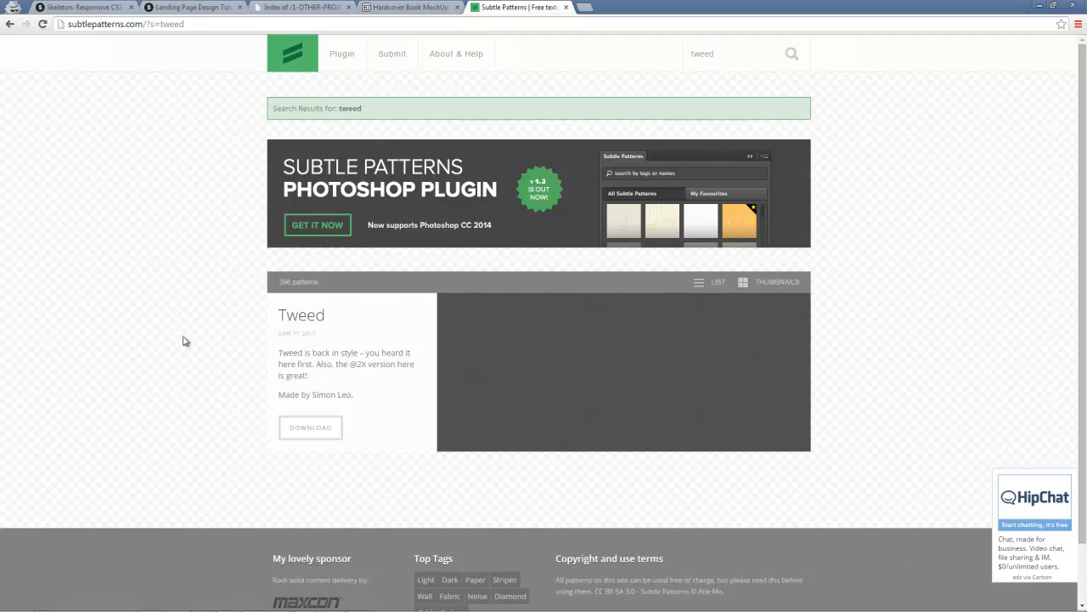
mouse_move(191, 341)
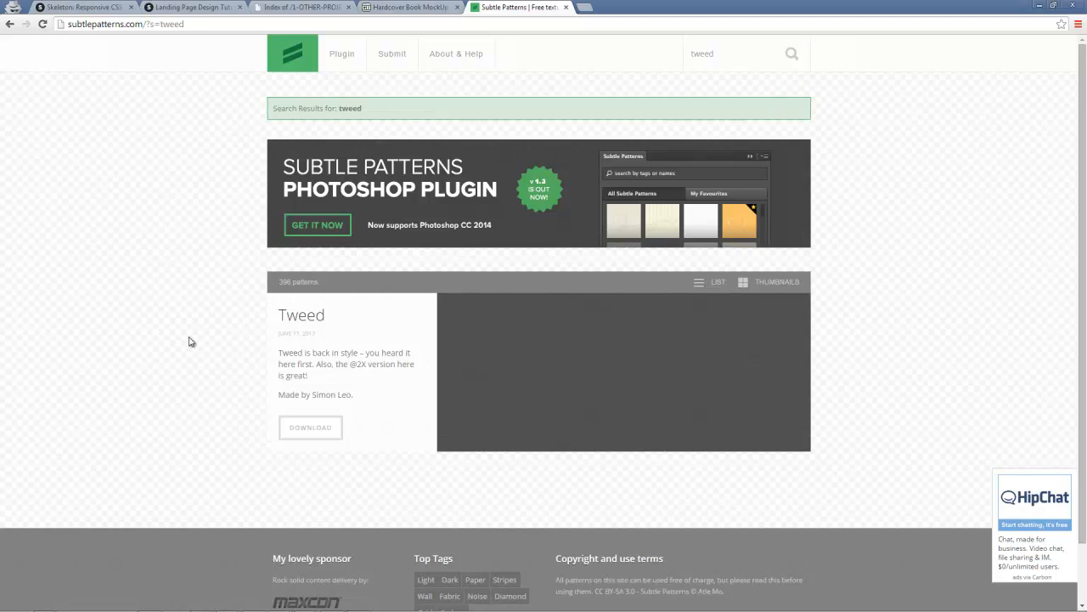
mouse_move(195, 343)
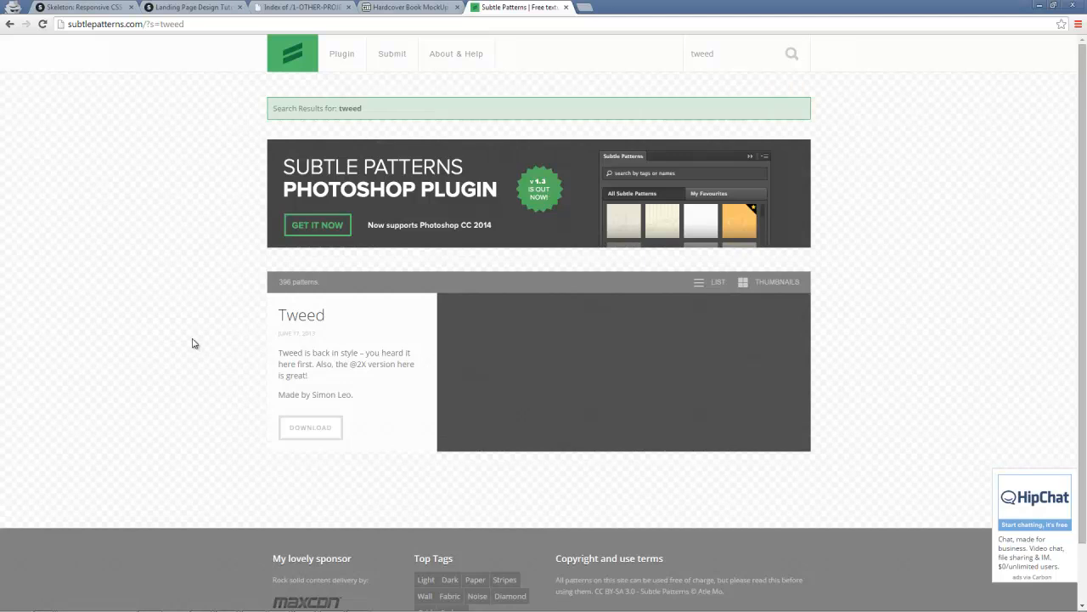
mouse_move(338, 328)
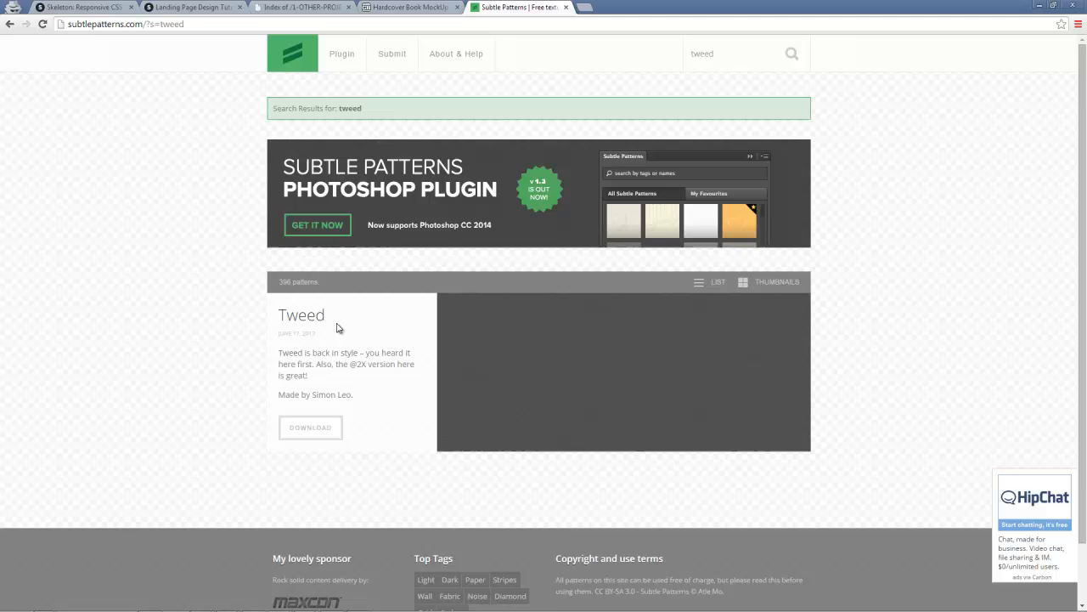
left_click(310, 427)
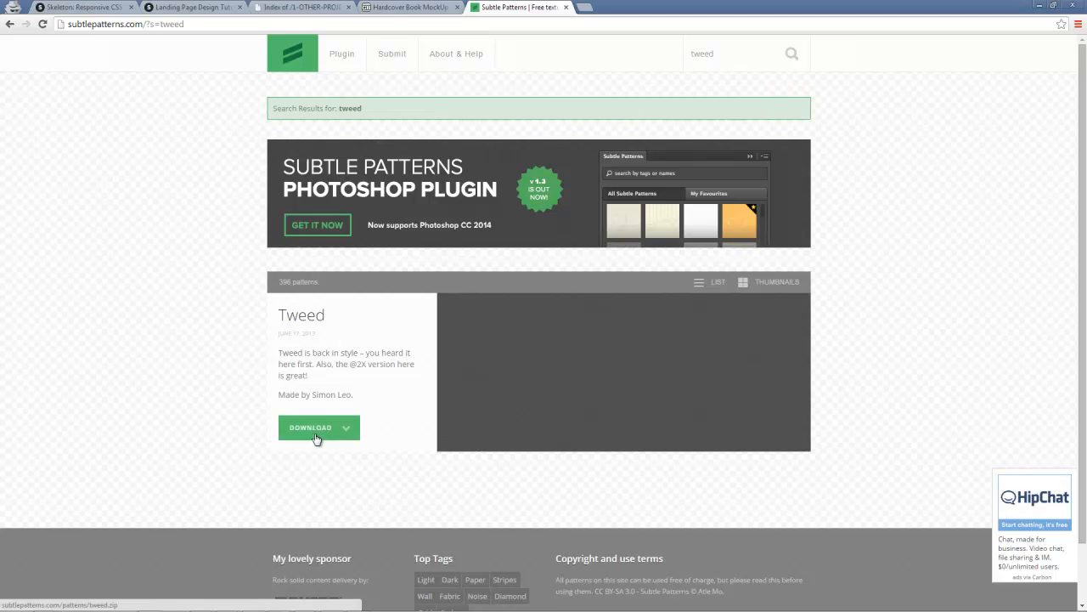
left_click(310, 427)
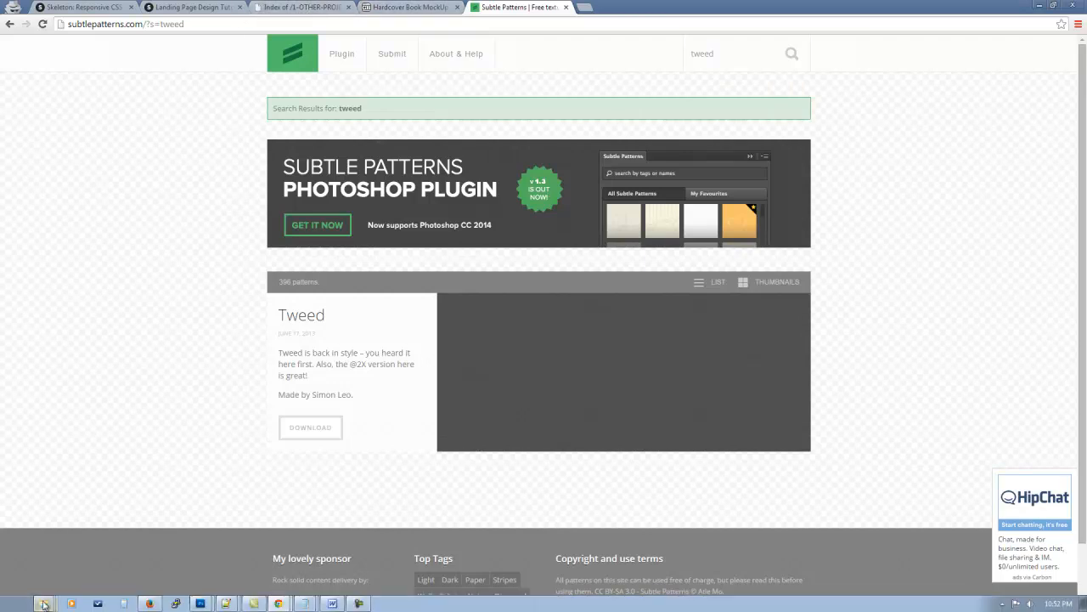
mouse_move(57, 578)
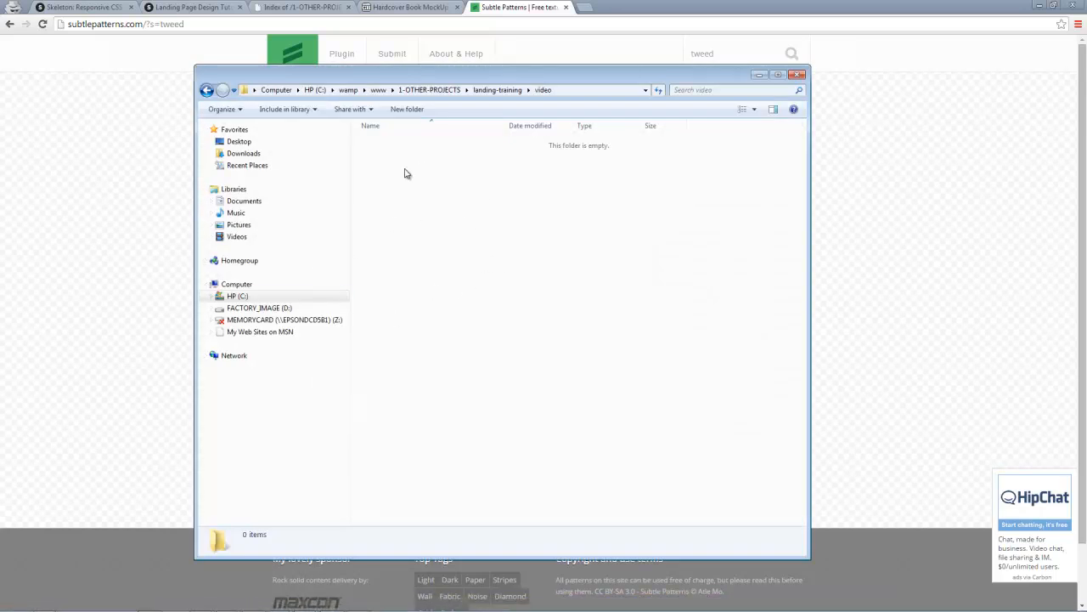
- Start a new folder in the empty video folder, typing 'ima' as its name
right_click(406, 173)
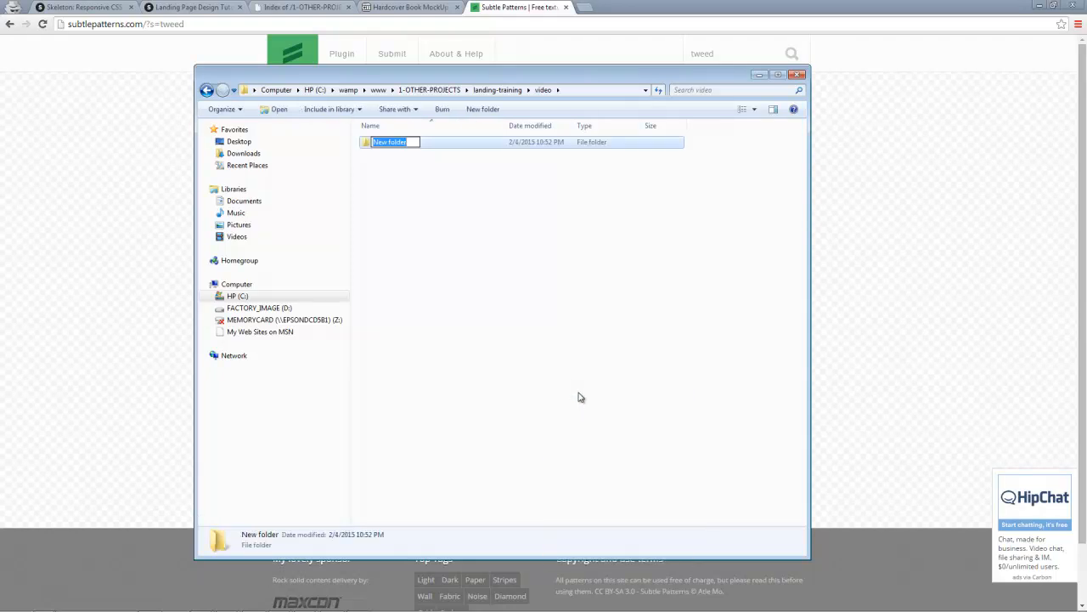
type("ima")
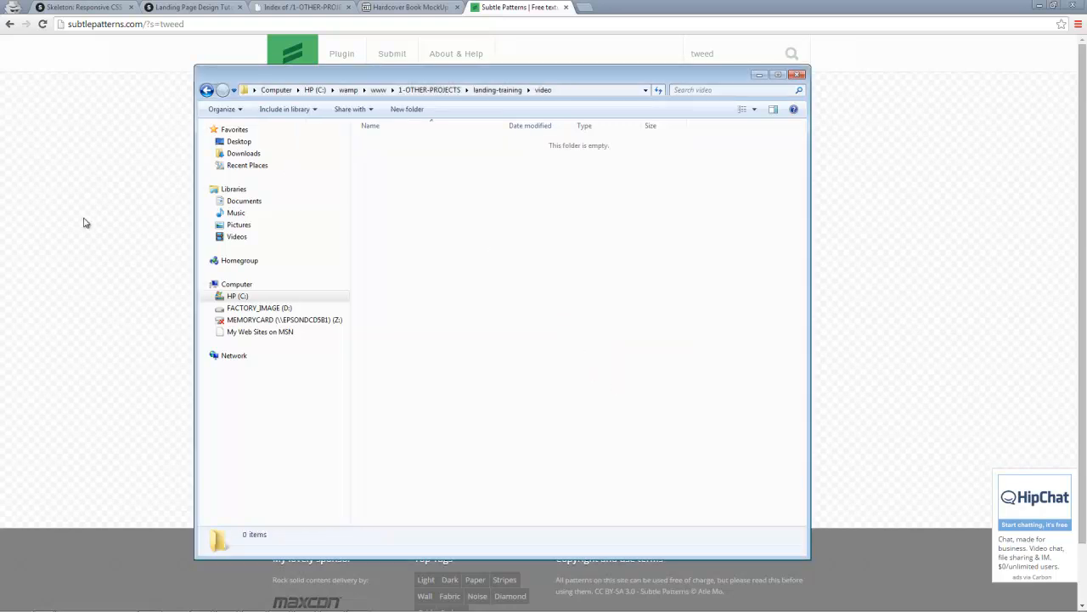
- Switch to getskeleton.com and scroll through its grid, media queries, utilities and examples
left_click(81, 7)
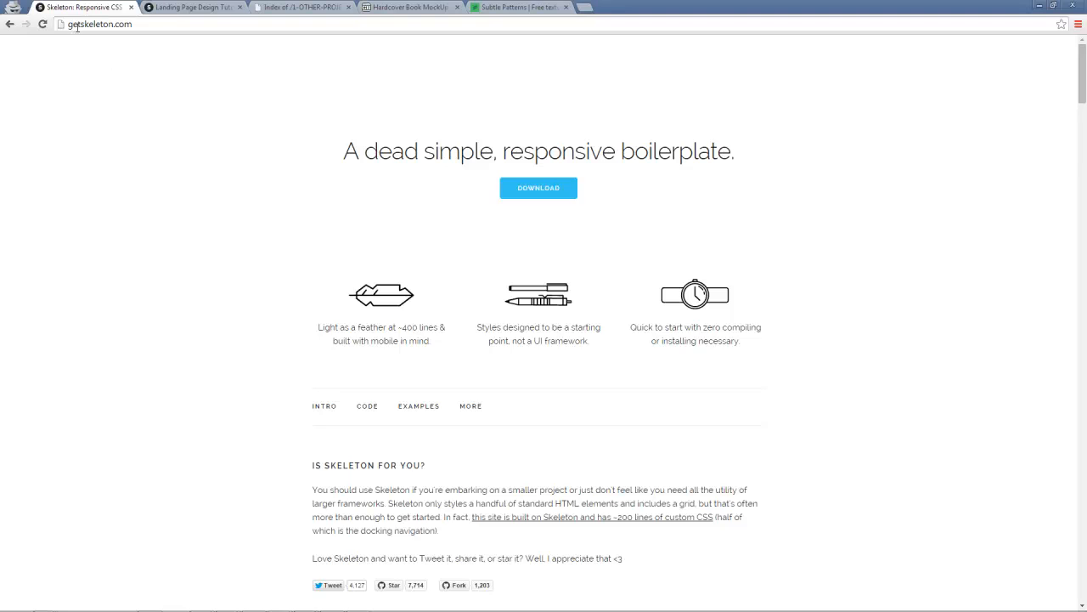
mouse_move(654, 223)
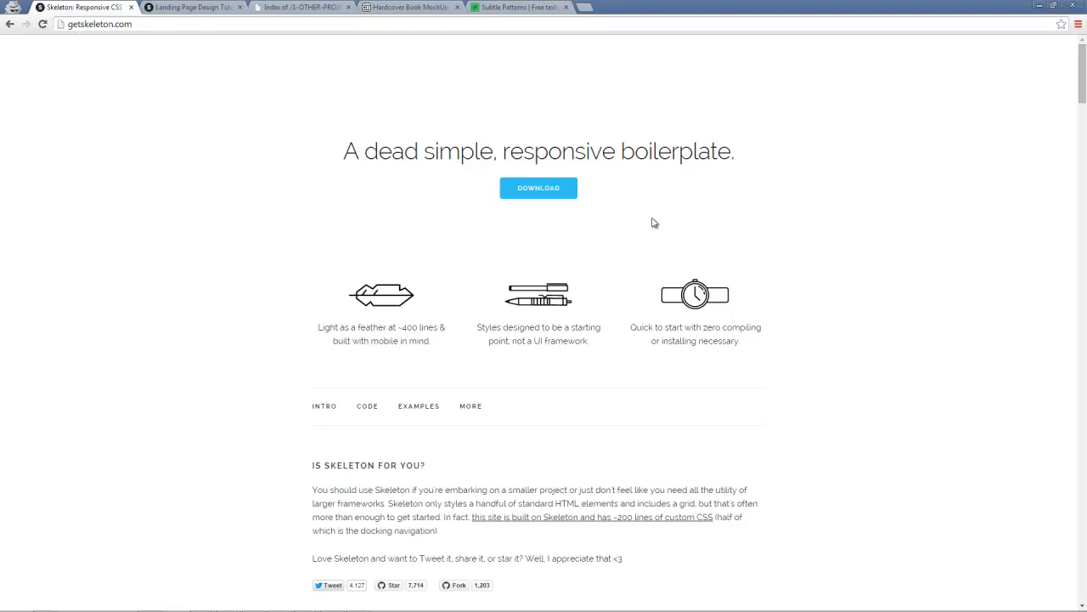
scroll("down", 3)
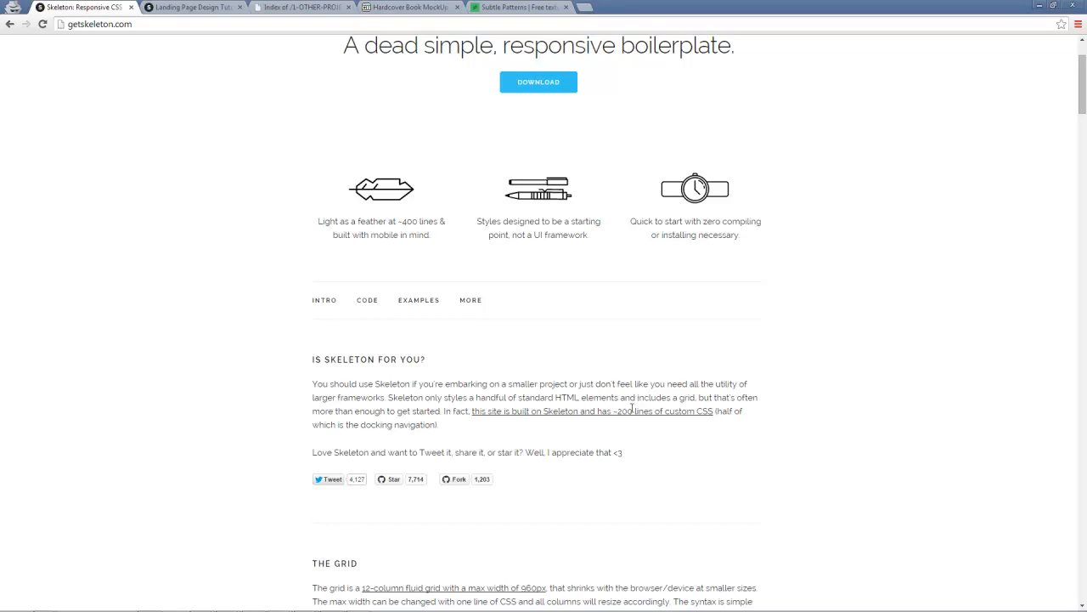
mouse_move(594, 398)
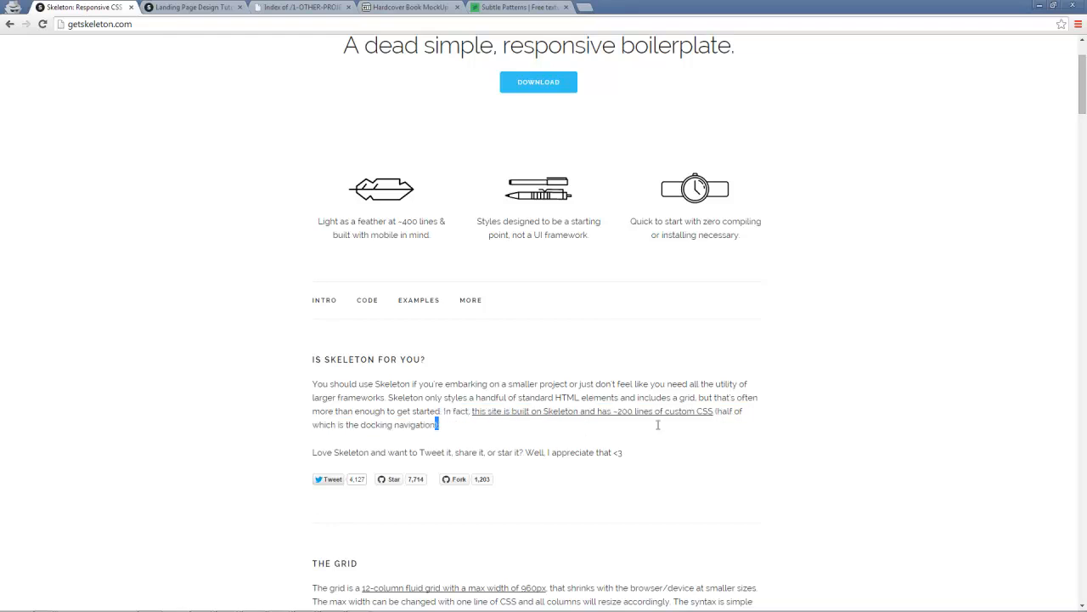
scroll("down", 3)
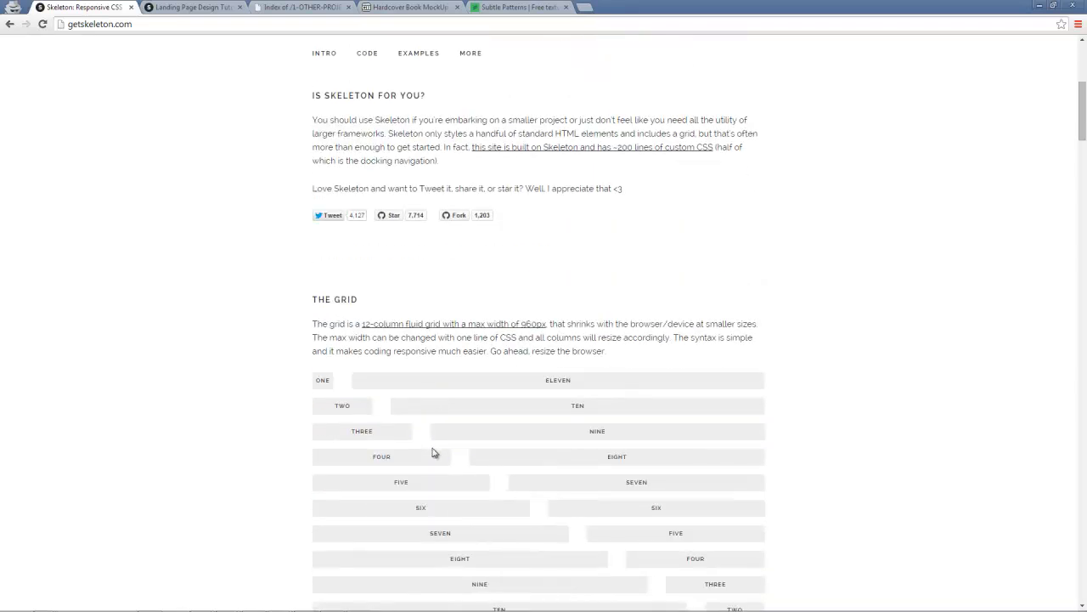
scroll("down", 3)
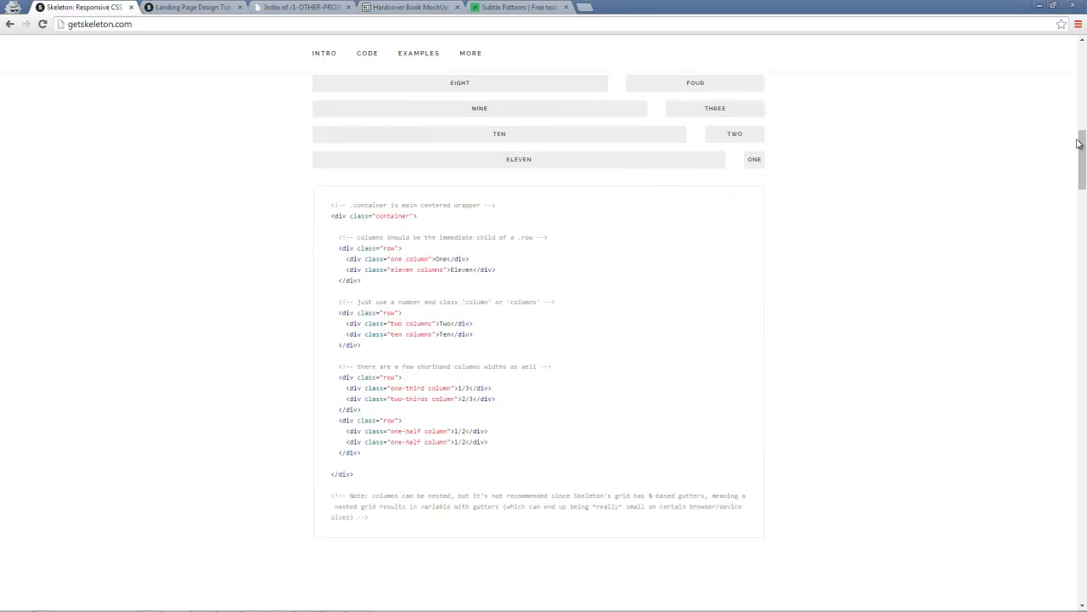
scroll("down", 3)
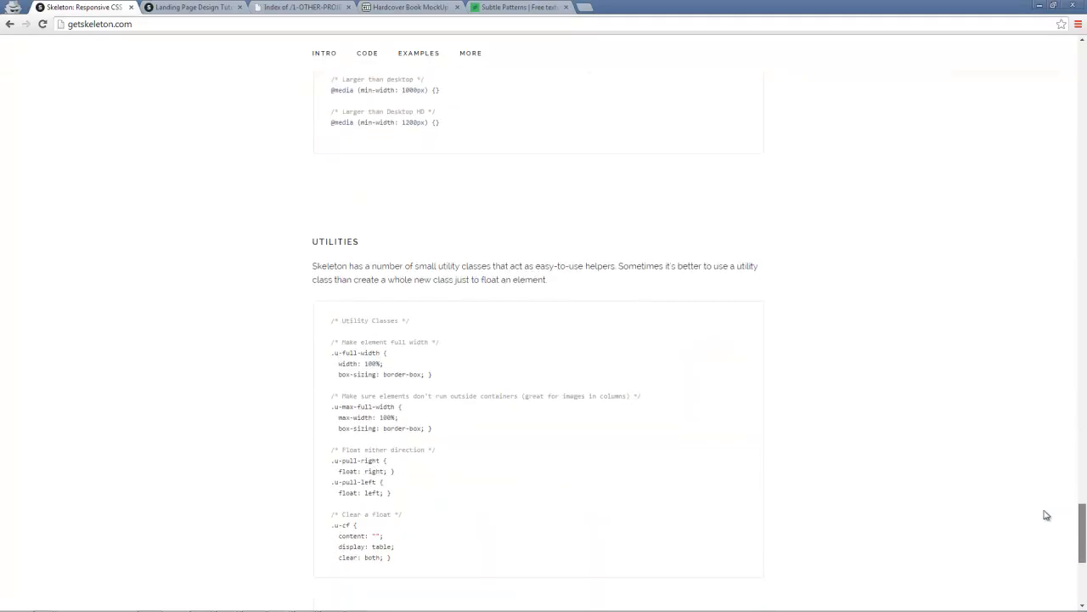
scroll("up", 3)
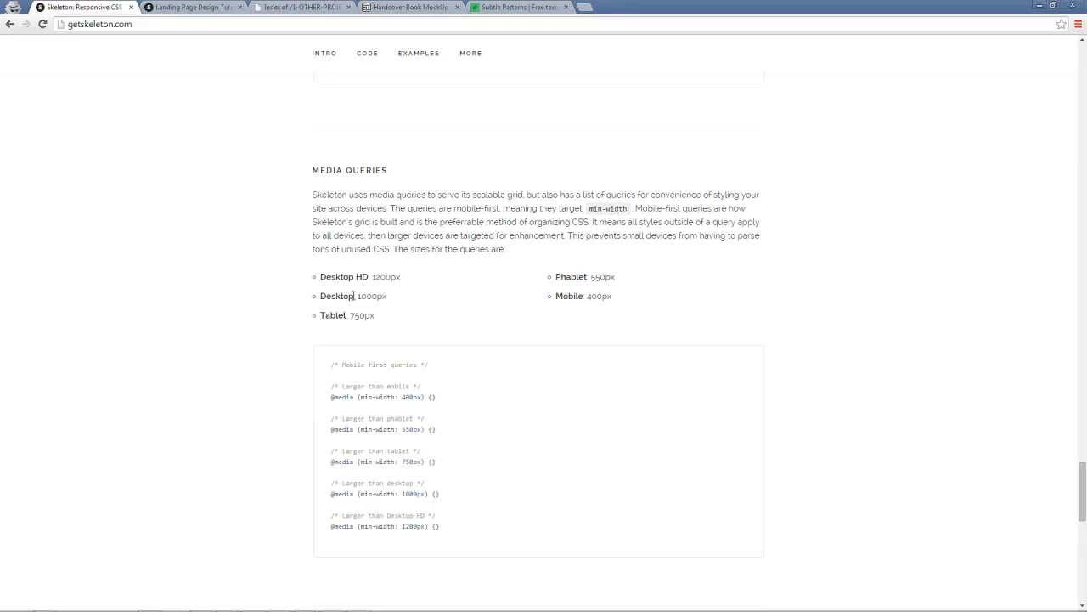
mouse_move(404, 393)
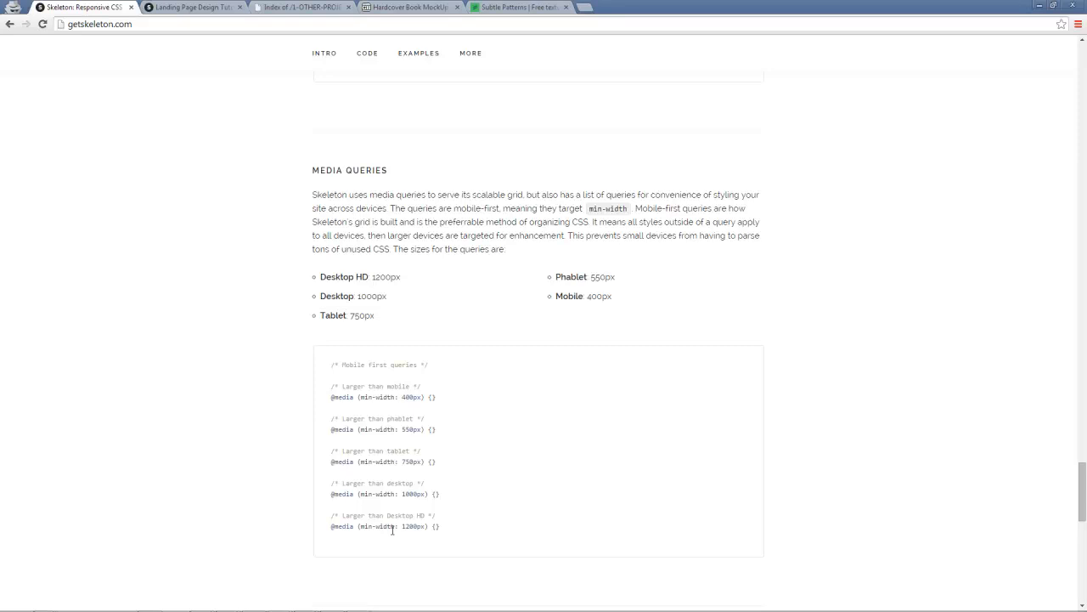
scroll("down", 3)
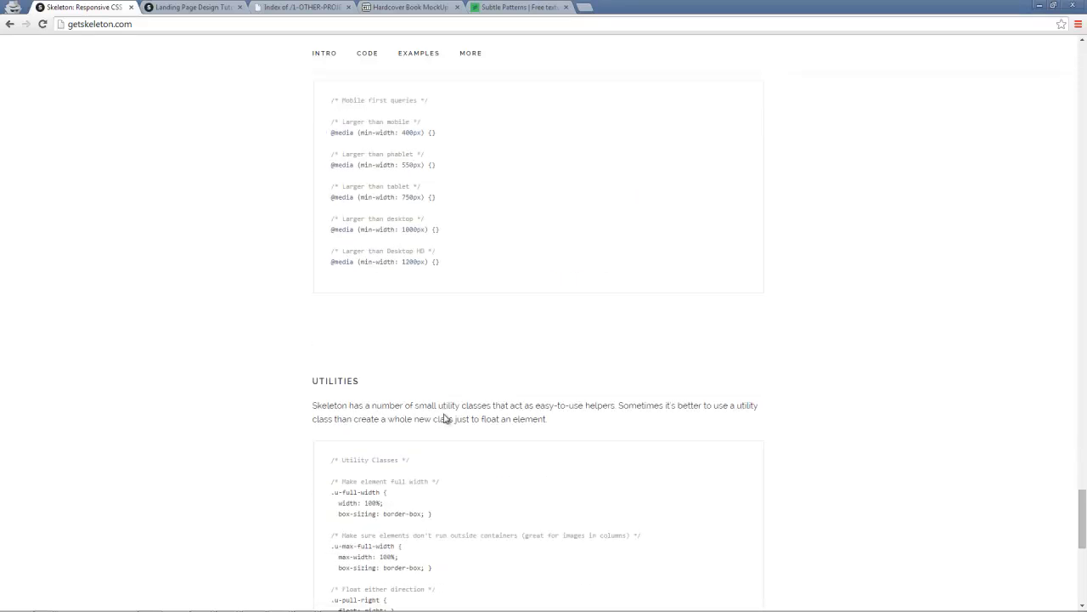
scroll("down", 3)
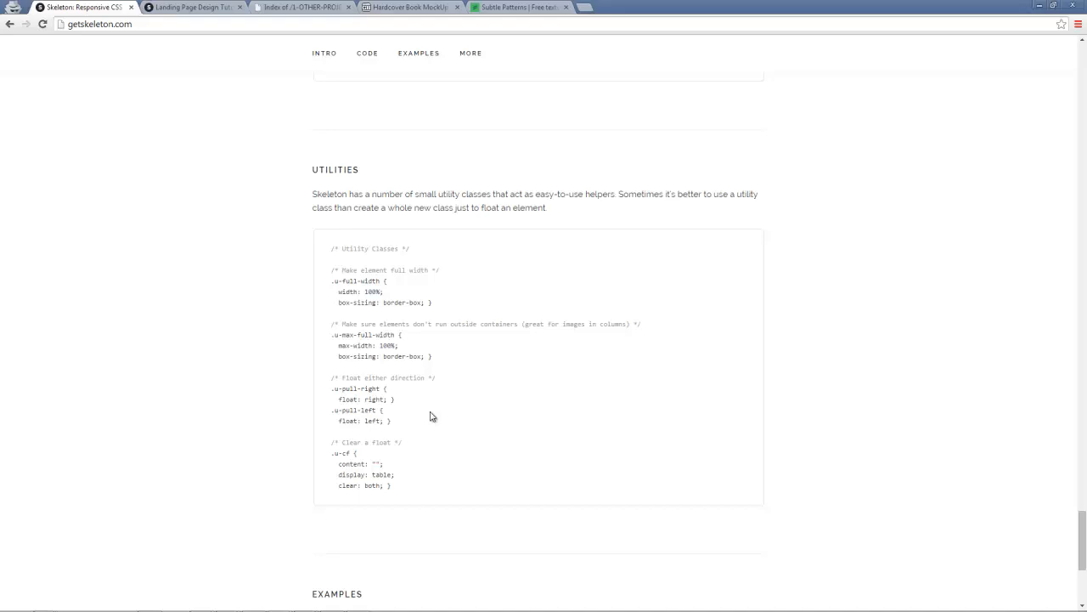
mouse_move(1081, 539)
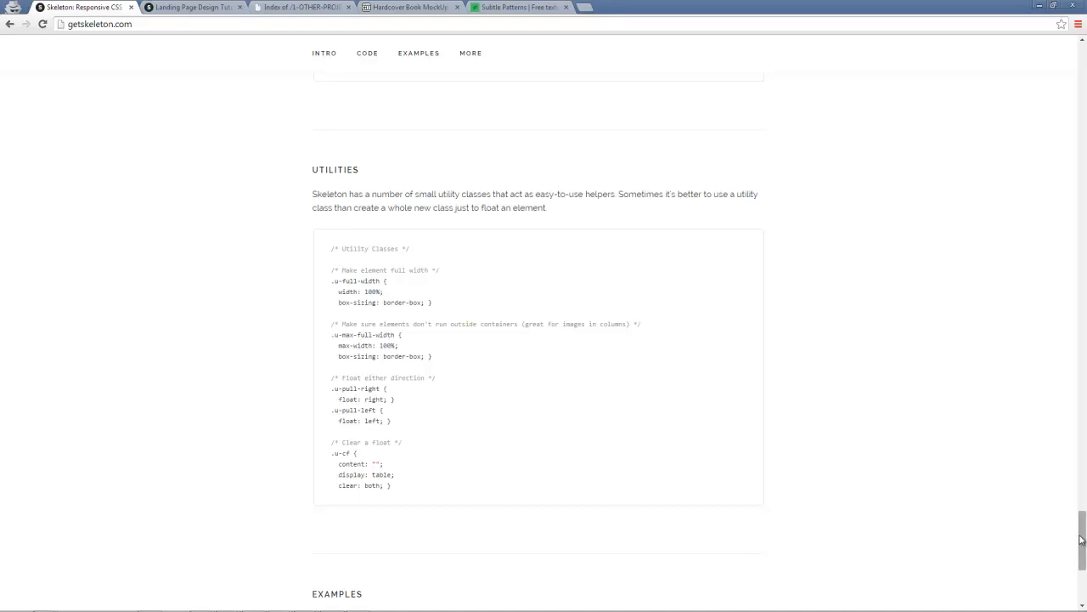
scroll("down", 3)
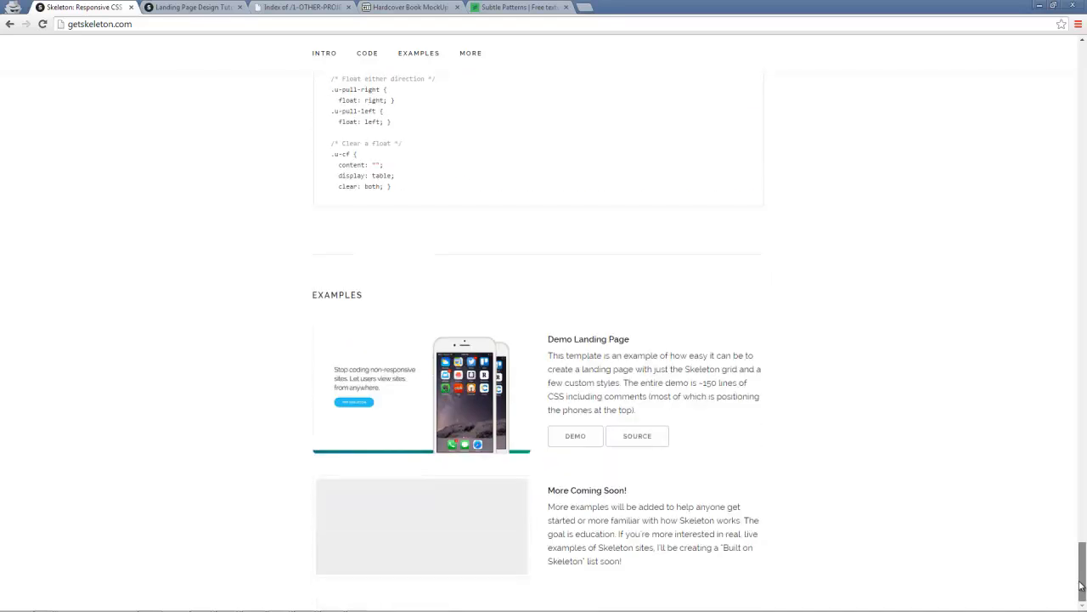
scroll("up", 3)
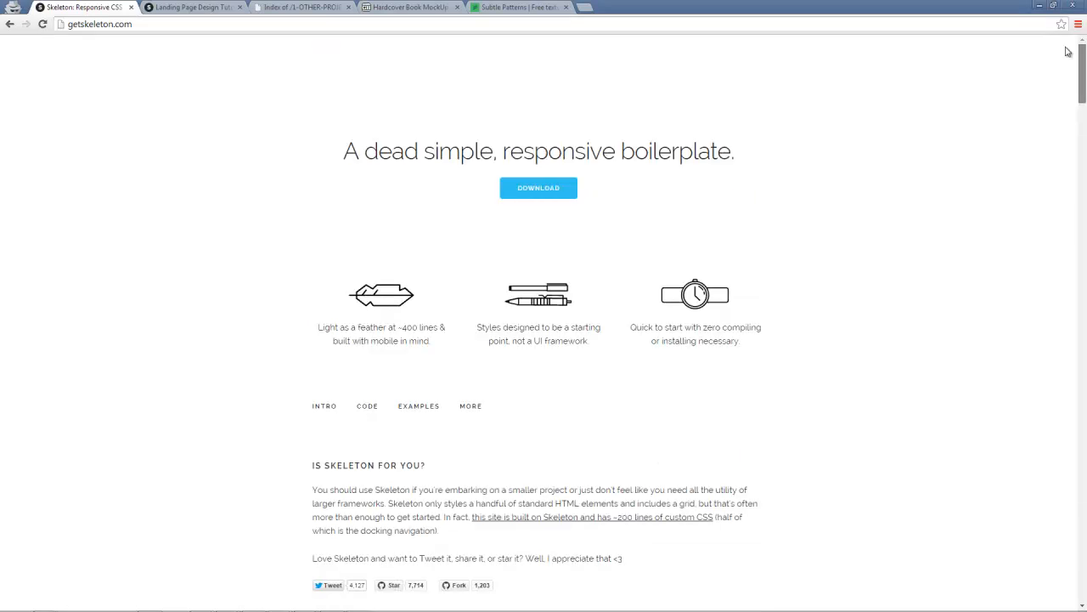
scroll("down", 3)
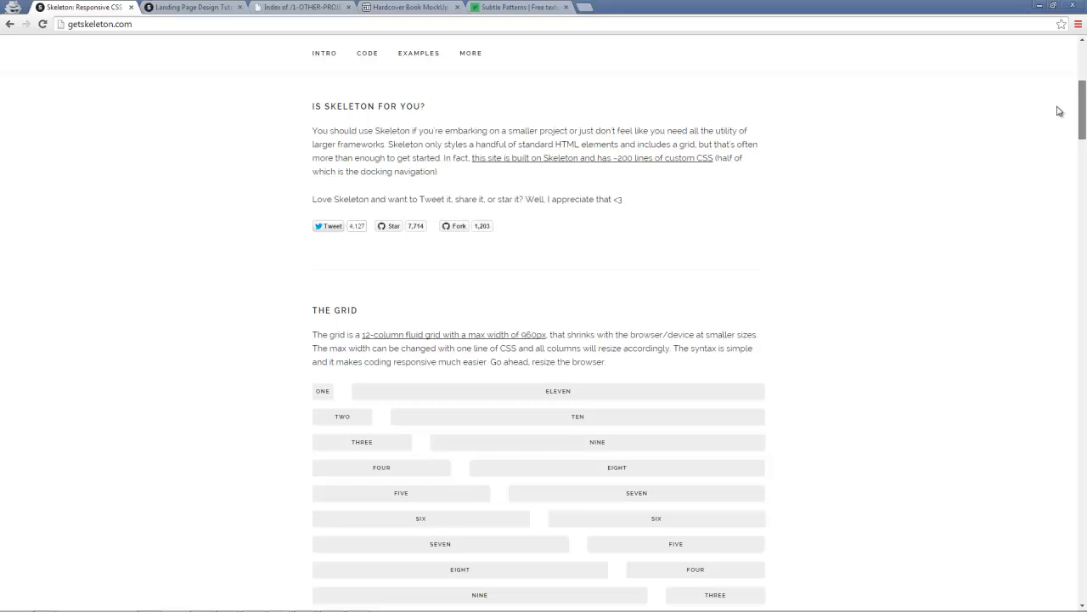
mouse_move(963, 319)
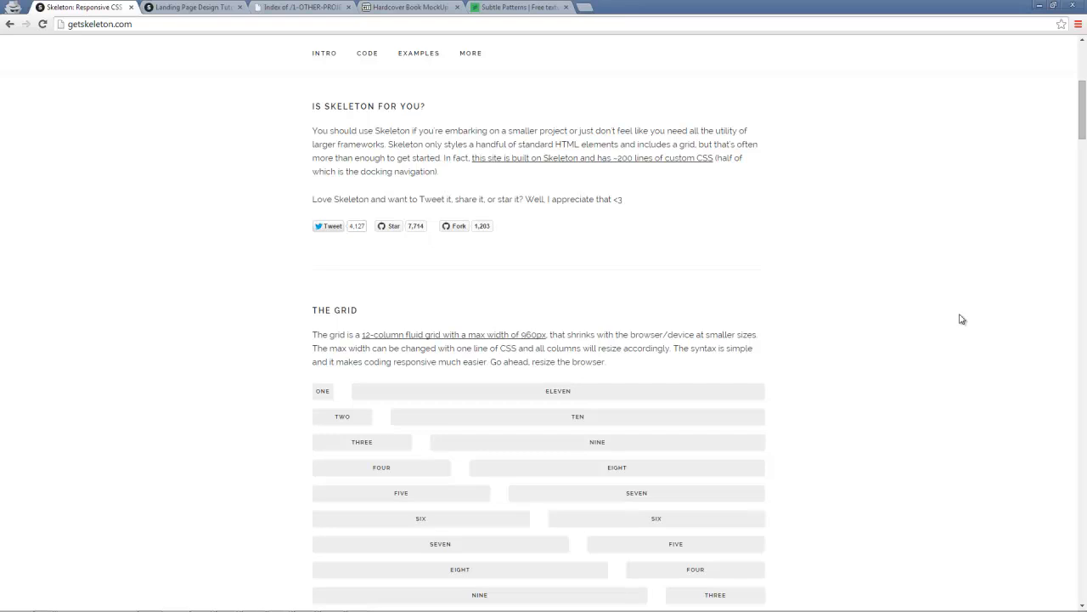
mouse_move(898, 374)
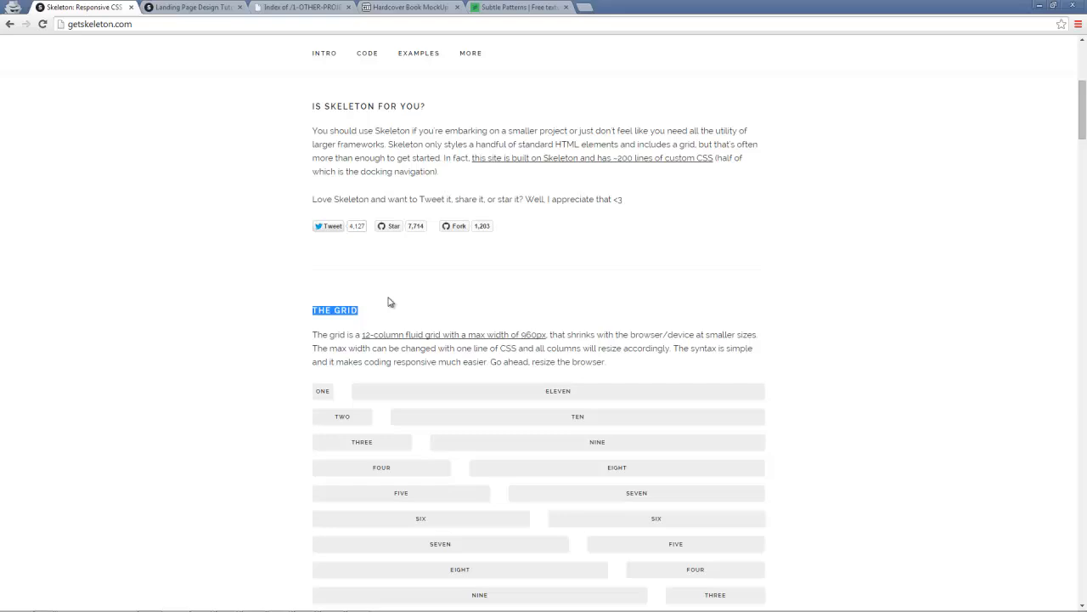
mouse_move(658, 349)
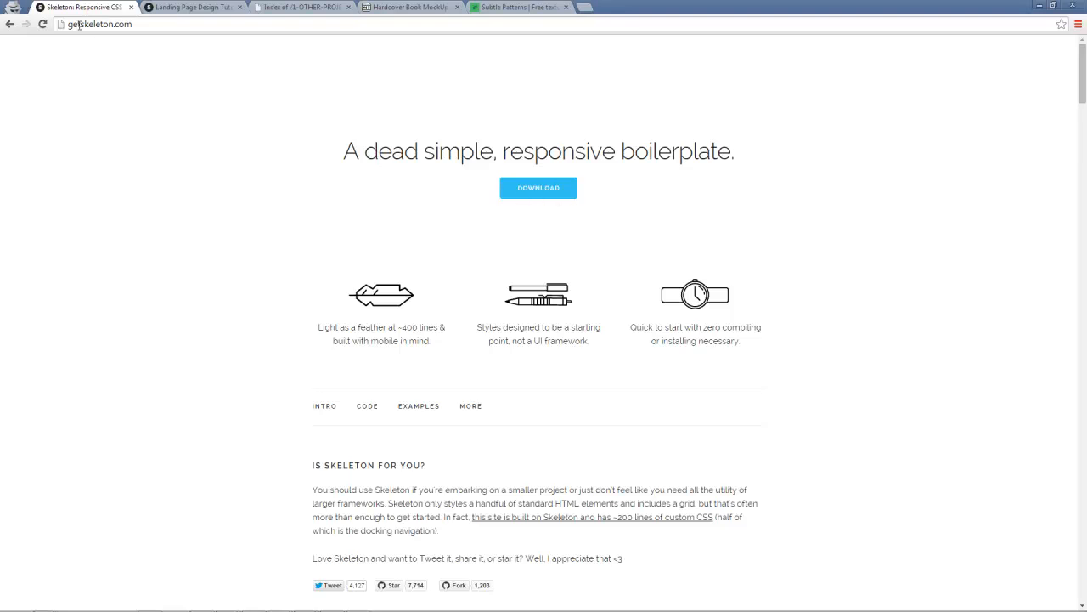
mouse_move(225, 87)
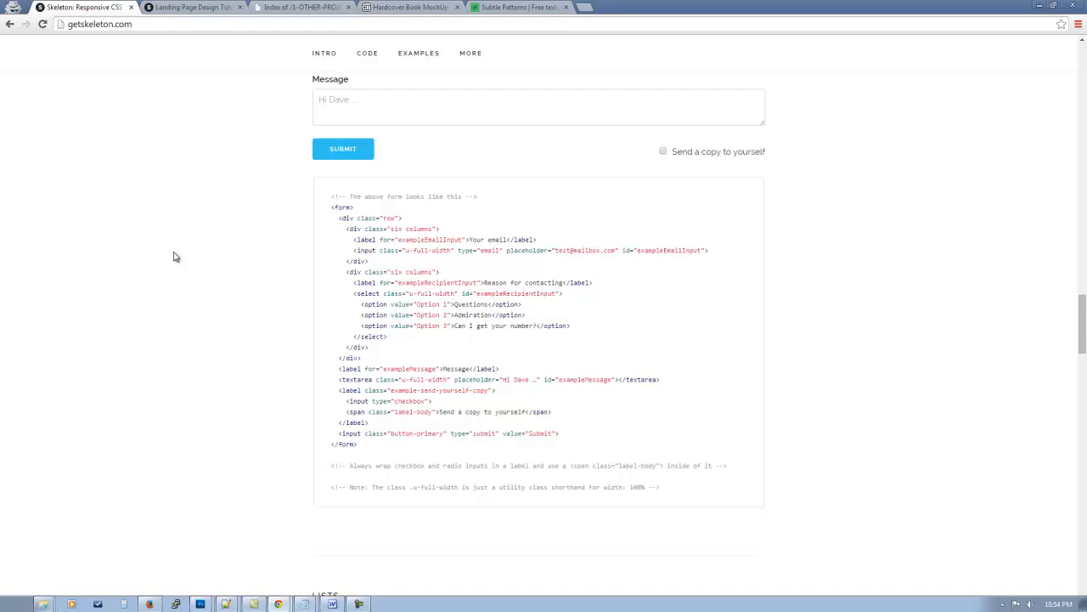
scroll("up", 3)
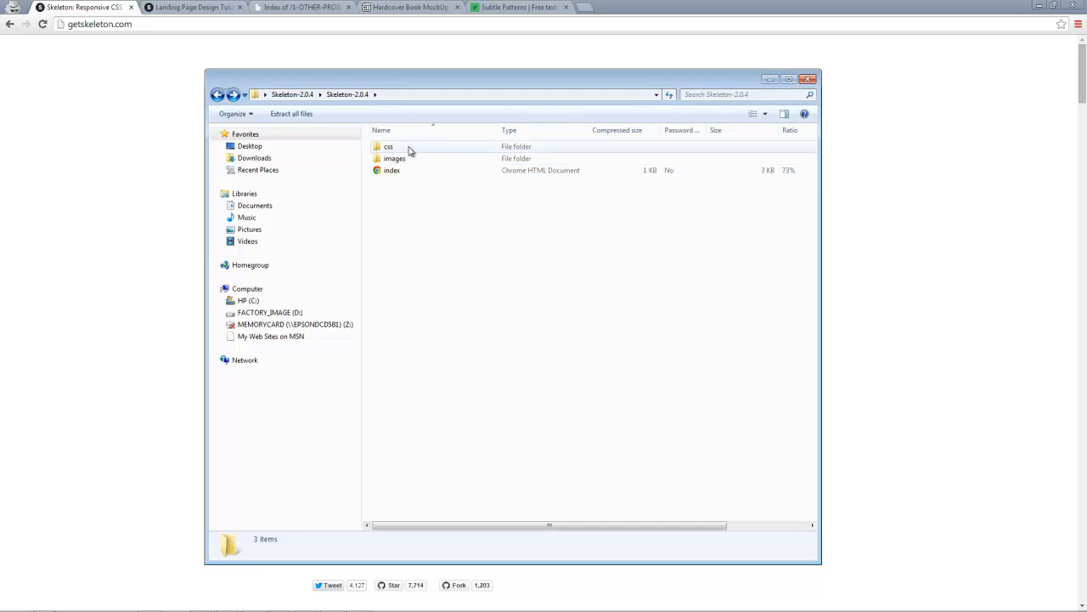
mouse_move(412, 185)
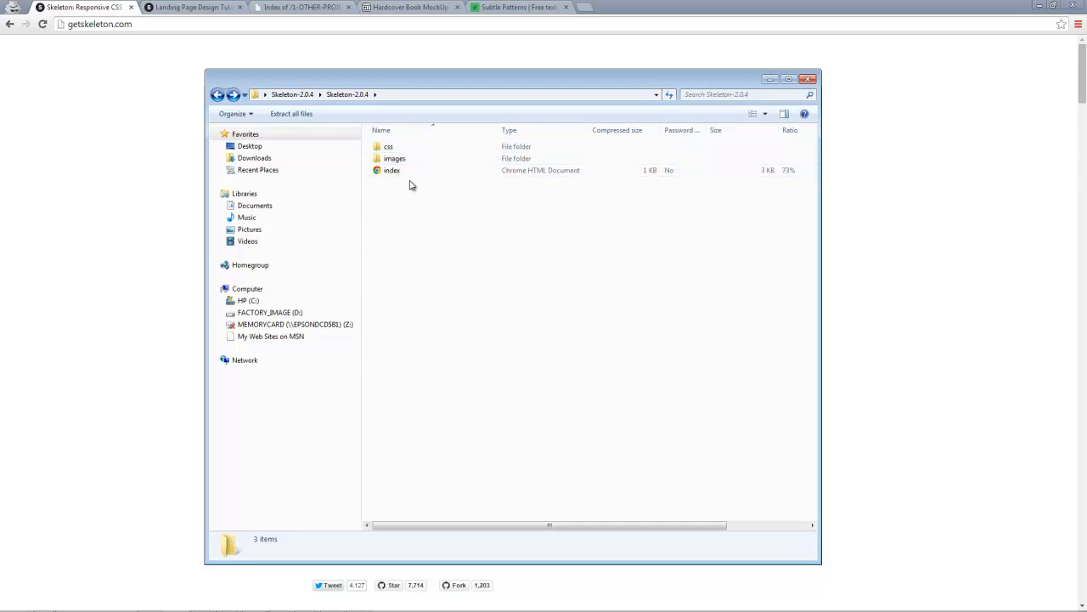
- Inspect the package's normalize and skeleton stylesheets in css, then look inside images
double_click(389, 146)
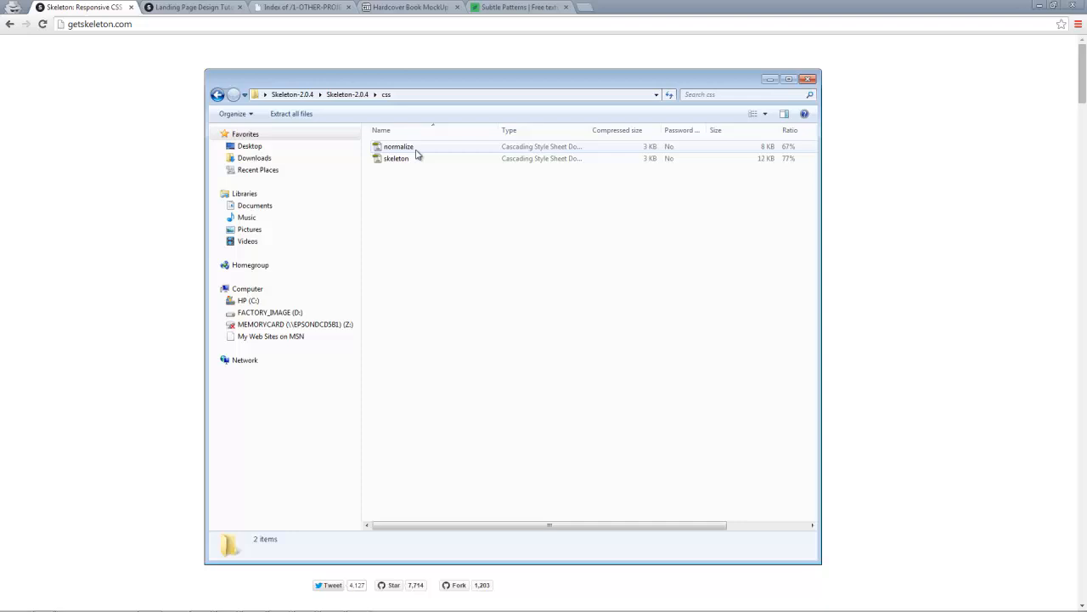
left_click(399, 147)
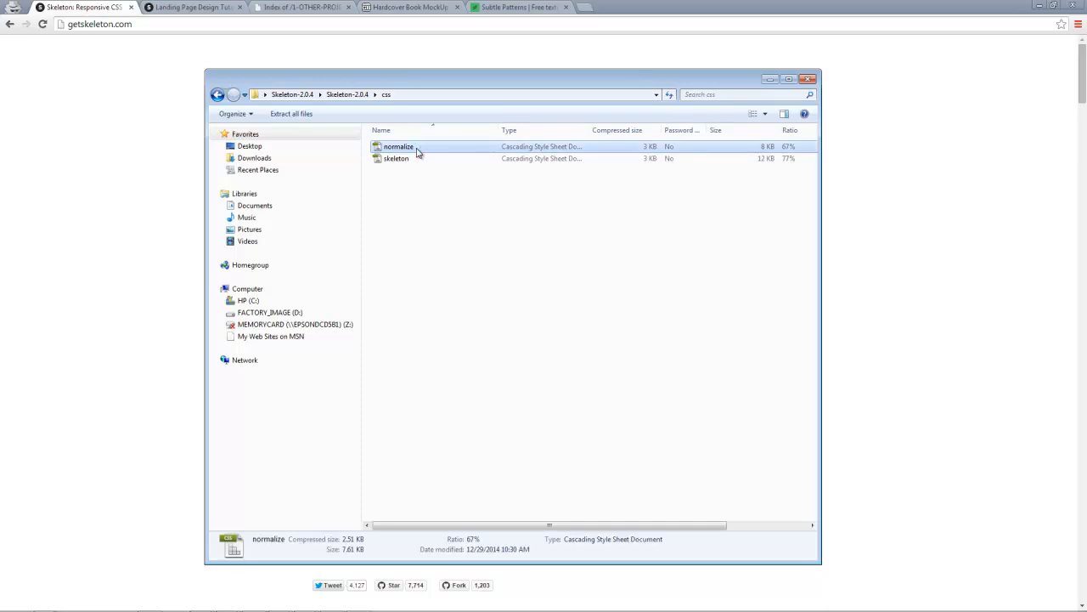
left_click(396, 158)
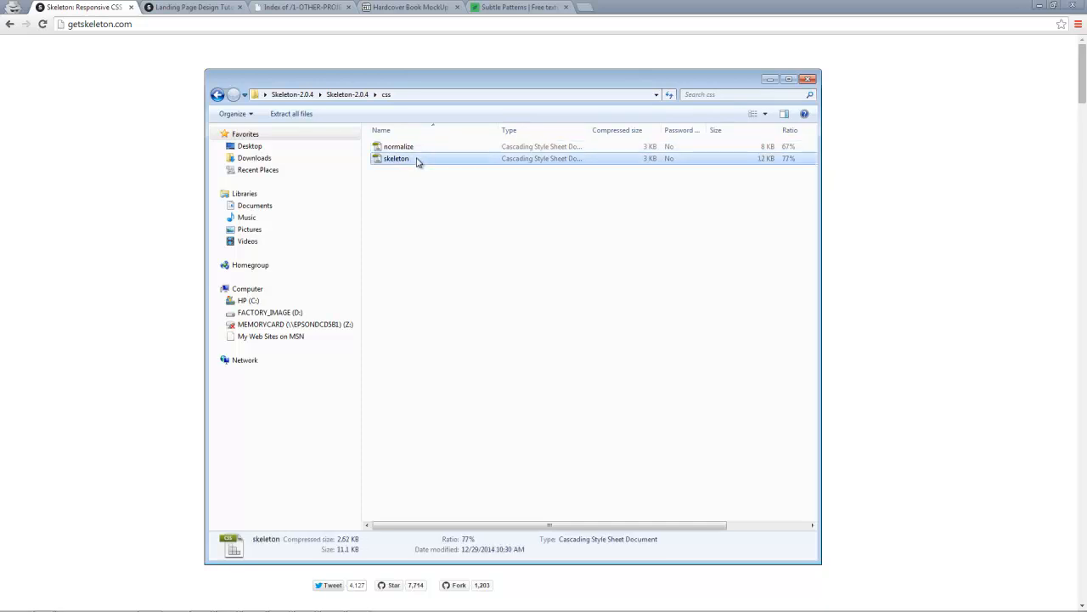
left_click(398, 146)
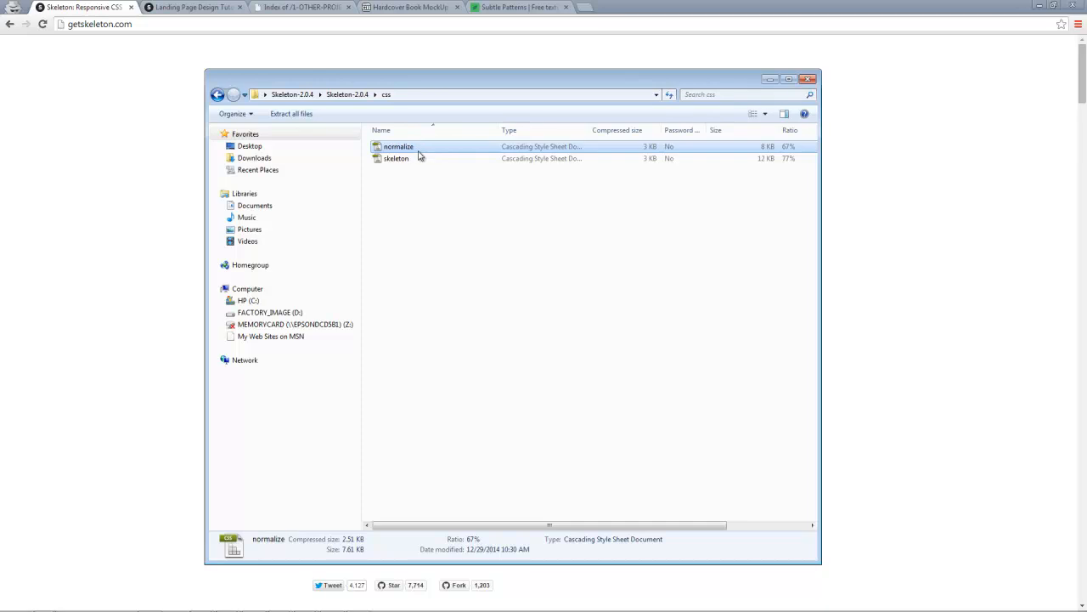
left_click(396, 158)
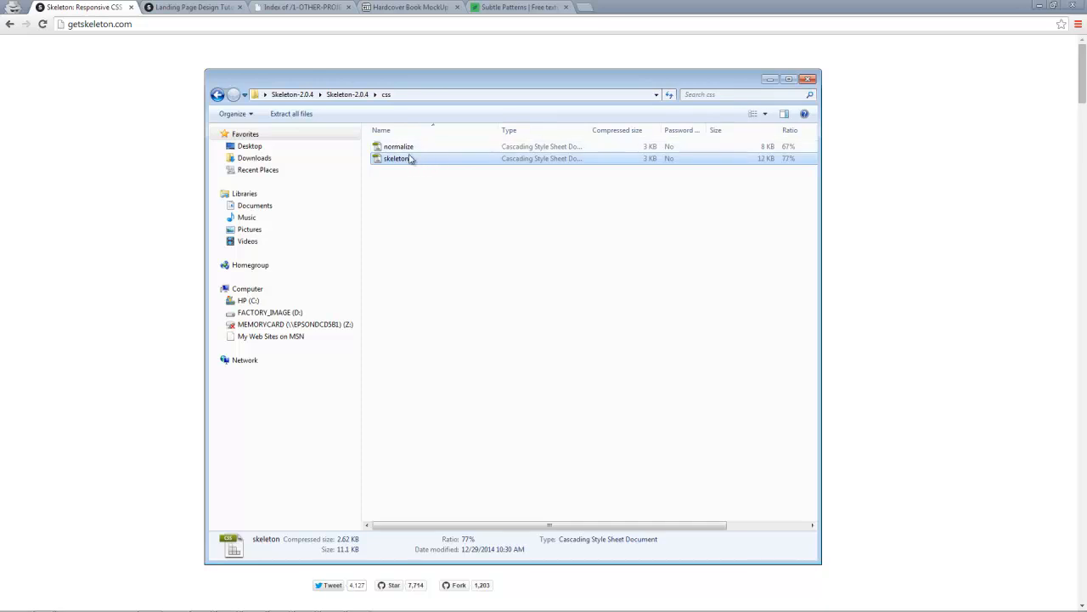
mouse_move(410, 163)
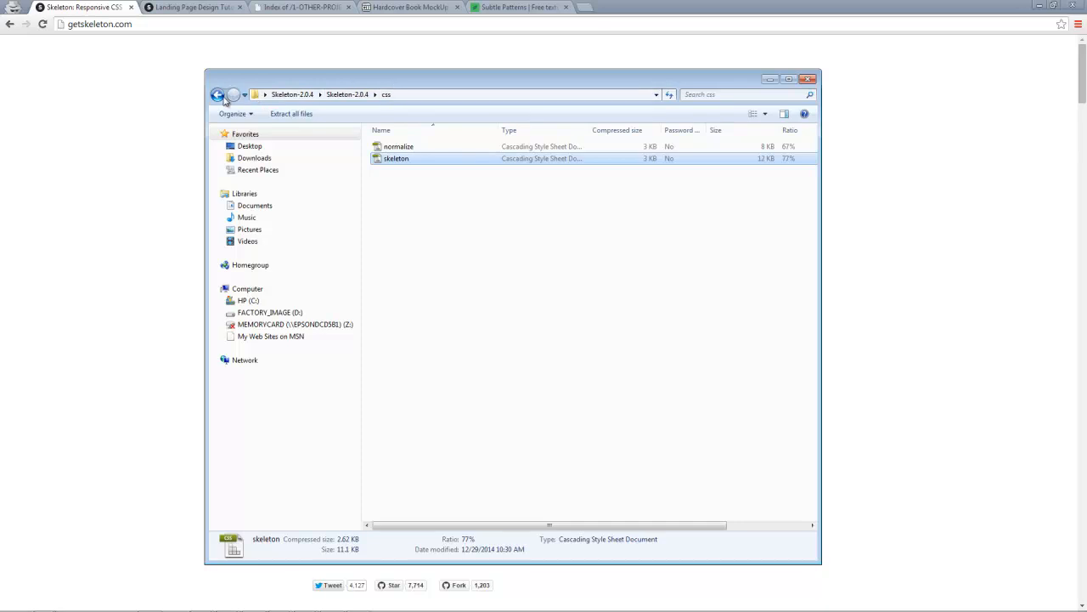
left_click(217, 94)
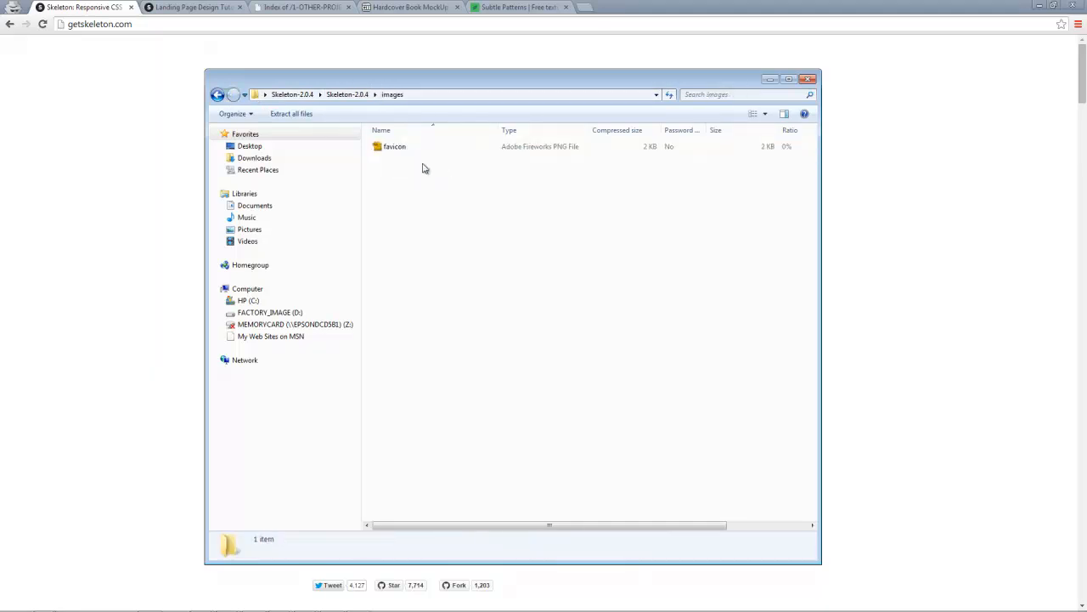
left_click(394, 147)
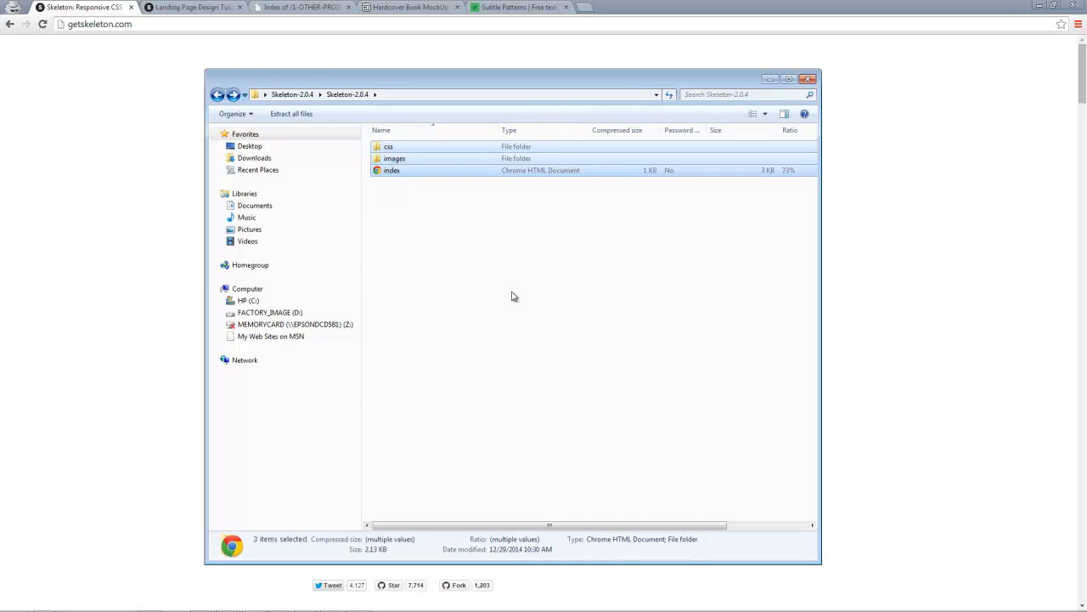
mouse_move(422, 85)
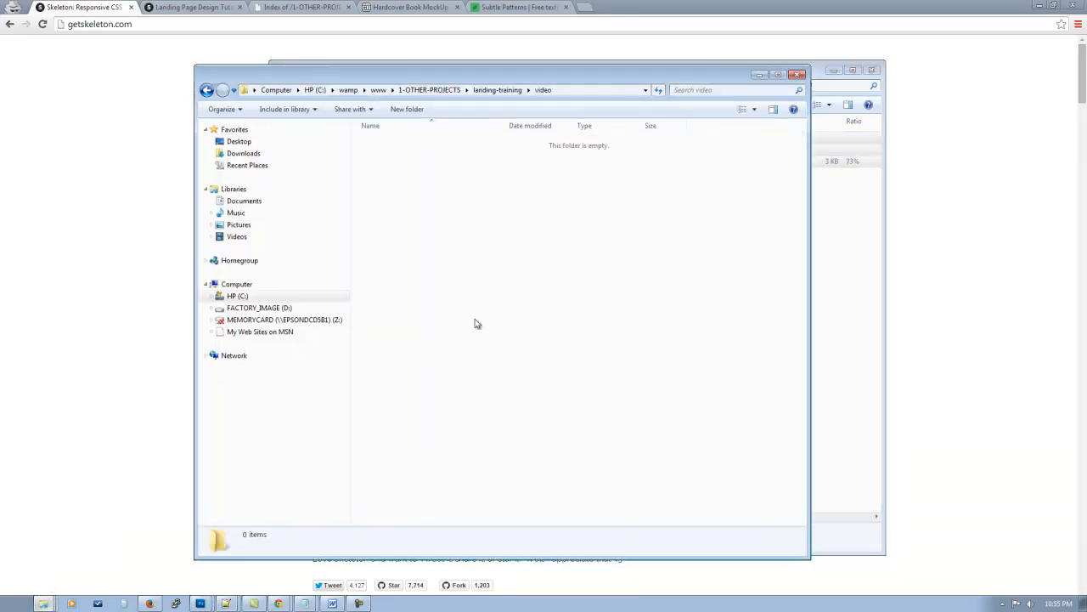
mouse_move(568, 270)
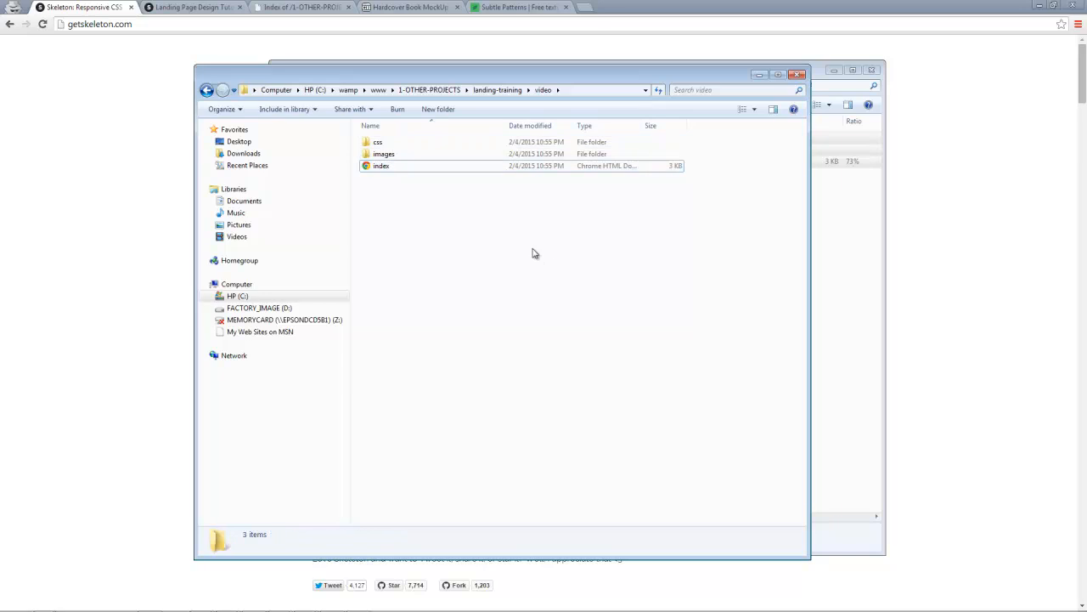
mouse_move(531, 322)
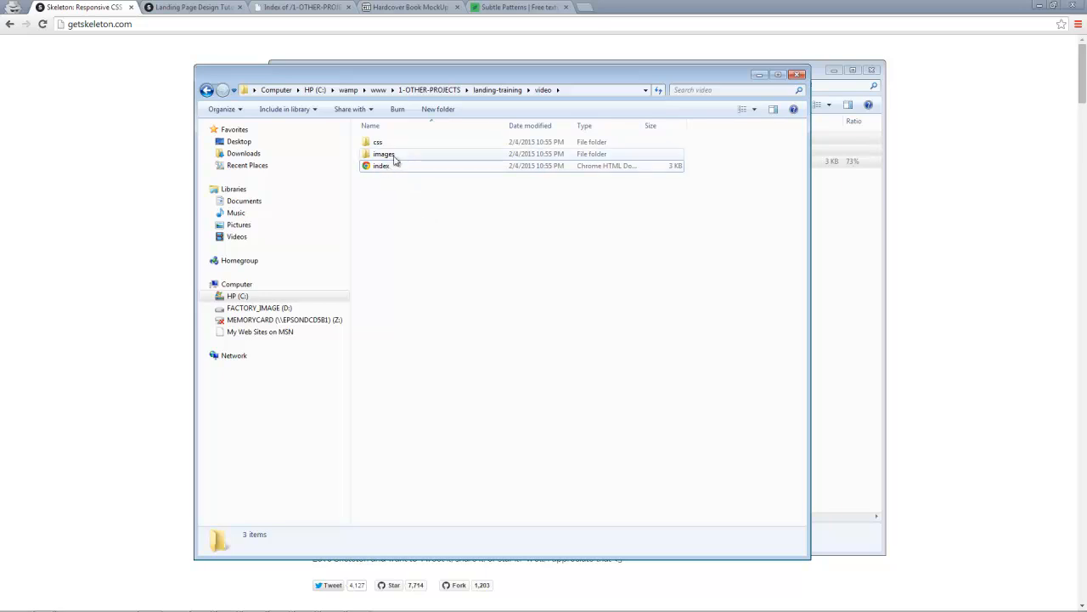
- Select and open the project's copied images folder to show the favicon
left_click(384, 153)
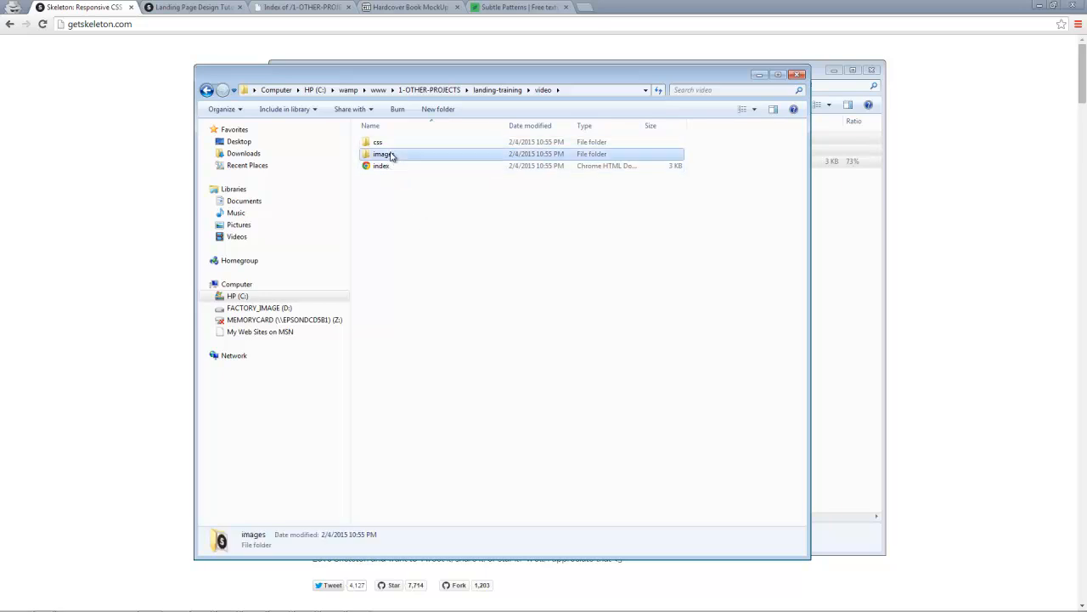
double_click(381, 153)
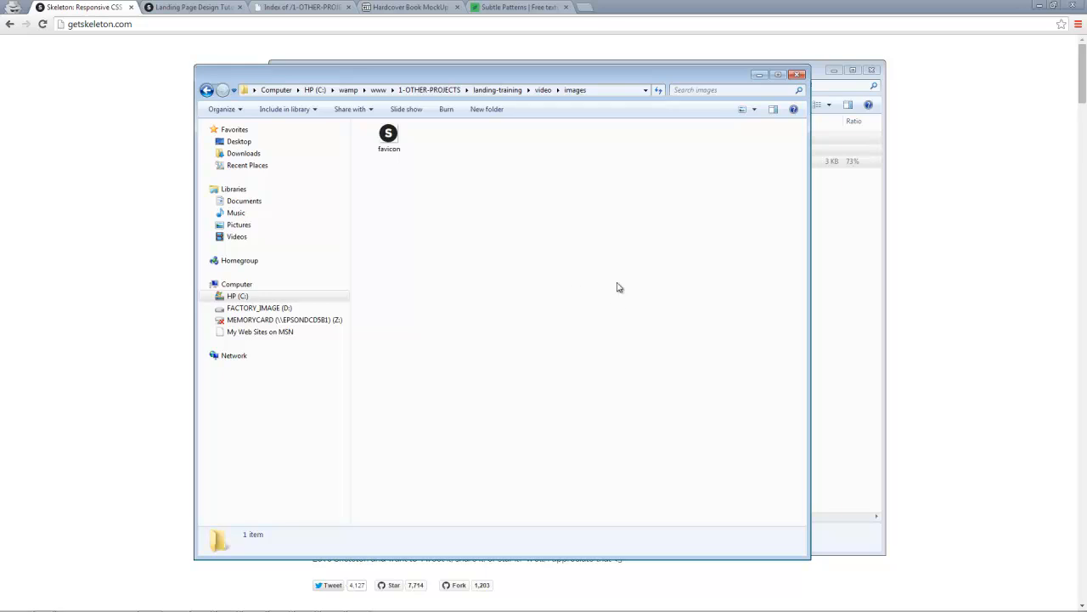
mouse_move(543, 291)
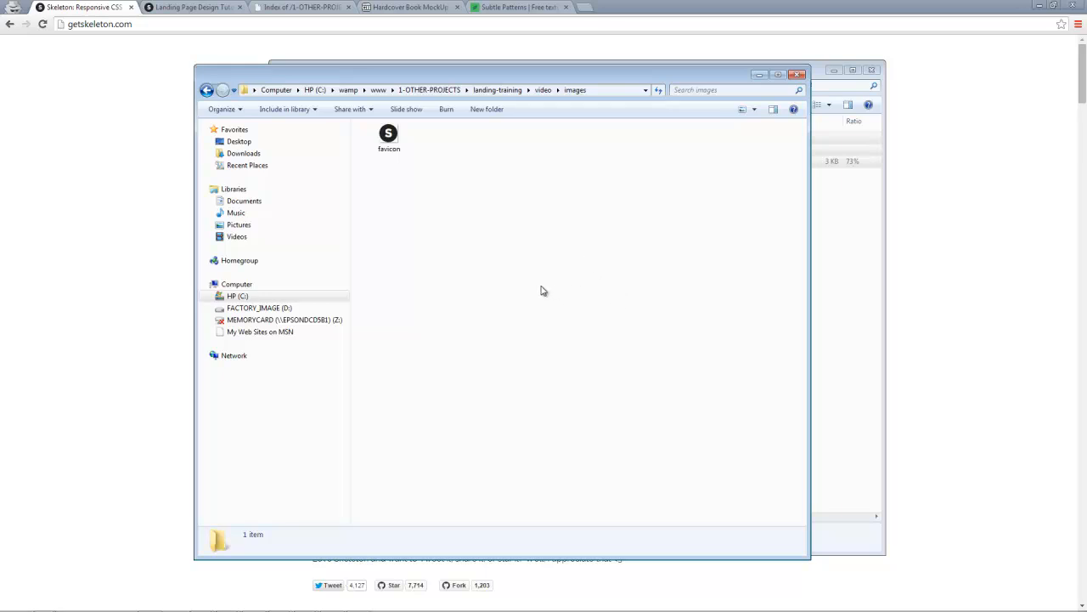
mouse_move(494, 217)
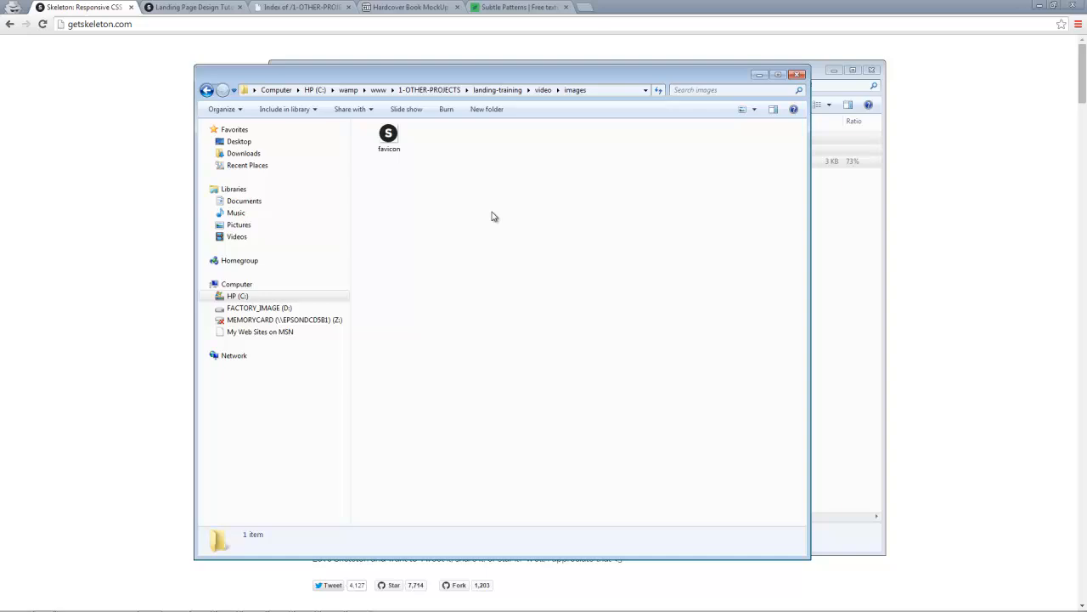
mouse_move(436, 224)
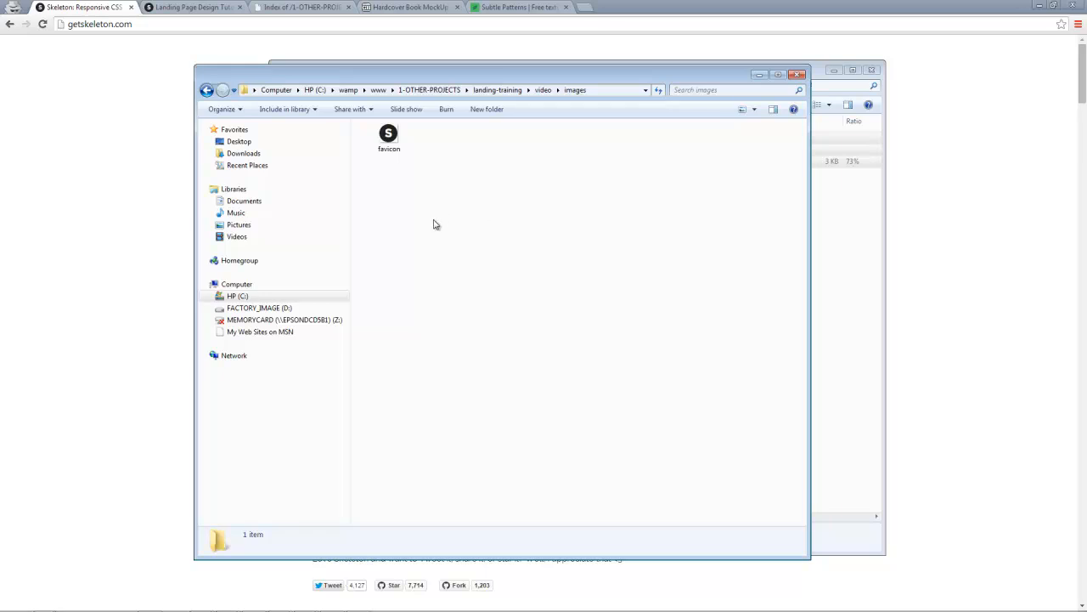
mouse_move(430, 246)
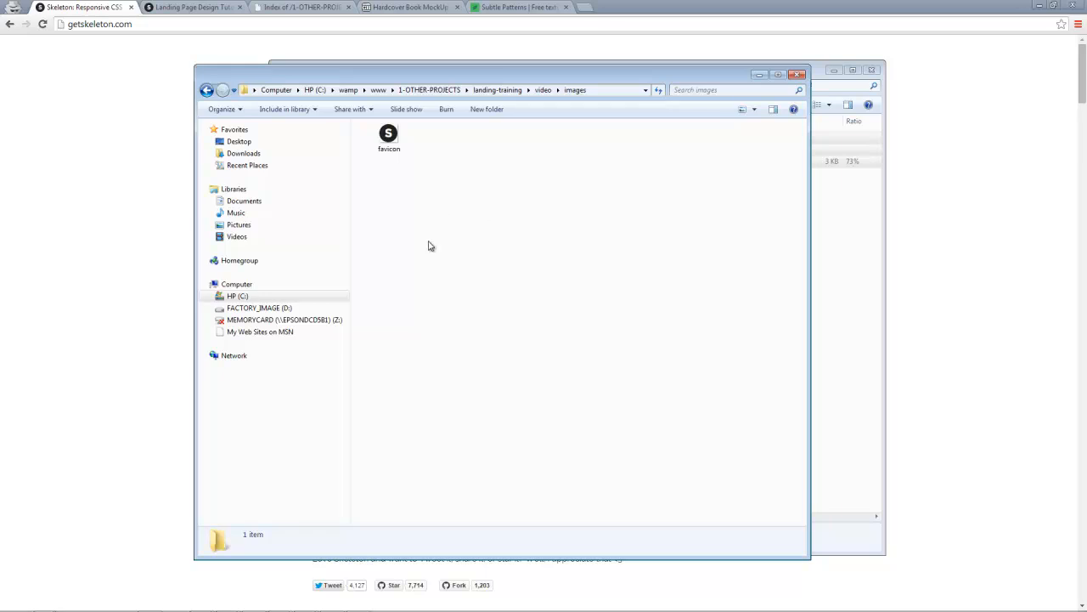
mouse_move(503, 233)
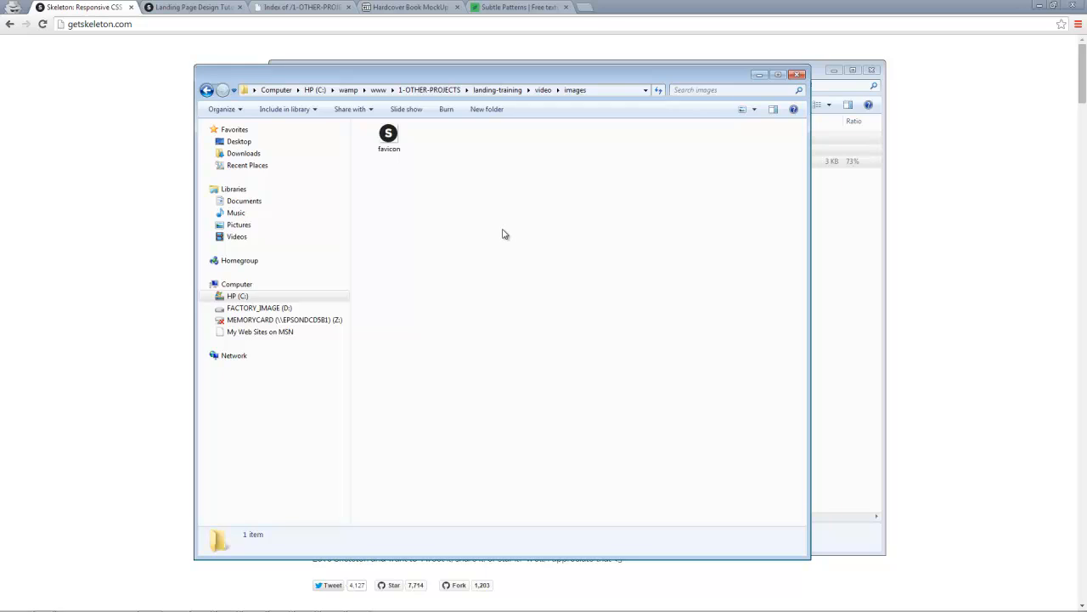
mouse_move(510, 241)
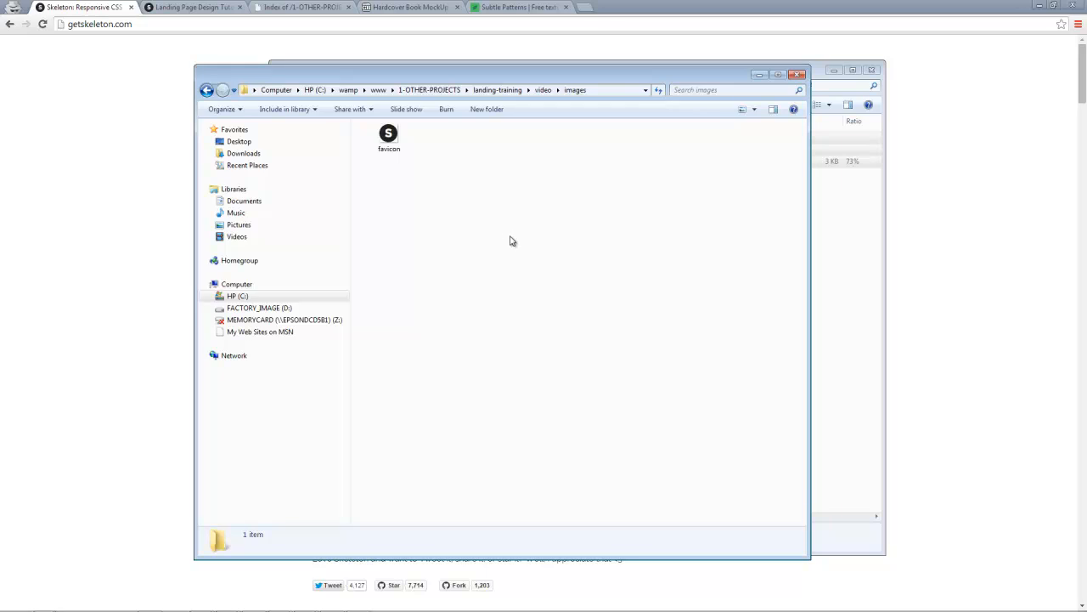
mouse_move(715, 257)
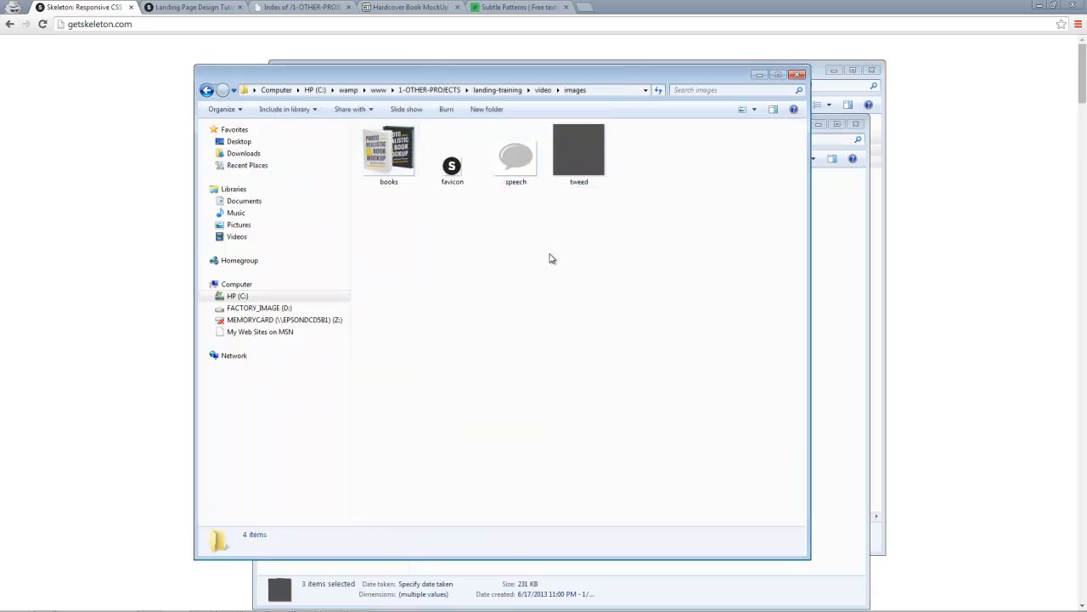
mouse_move(558, 253)
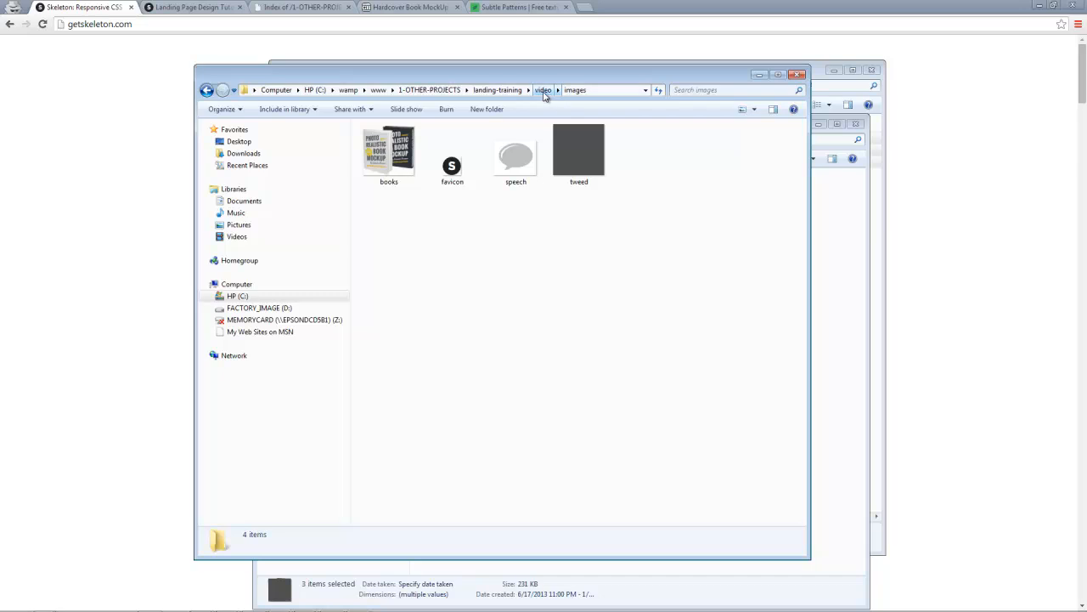
- Go back up to the video project folder and select the index page
left_click(542, 90)
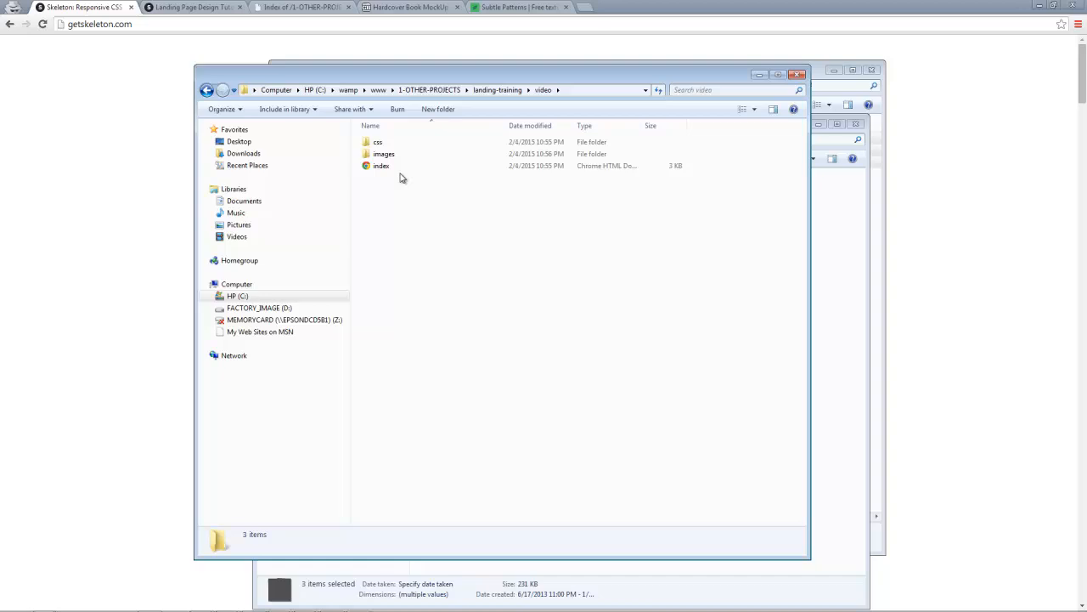
left_click(380, 165)
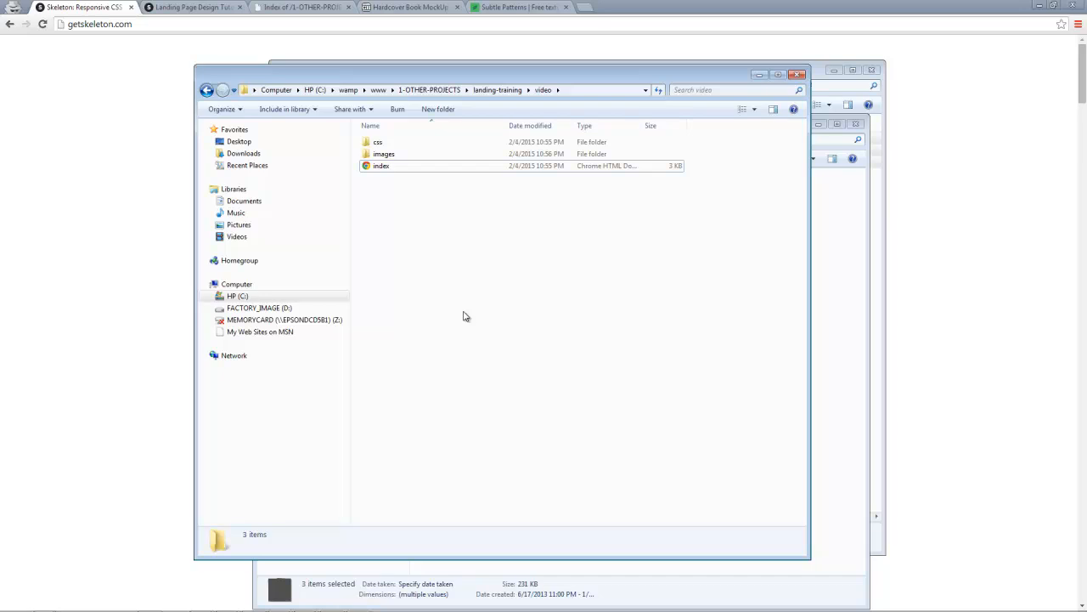
left_click(380, 166)
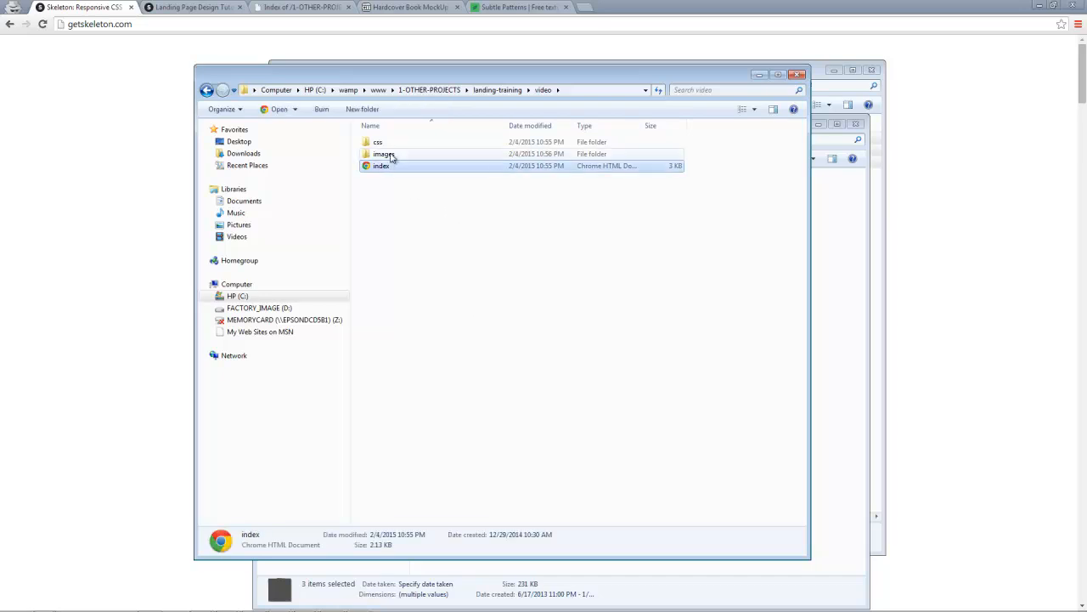